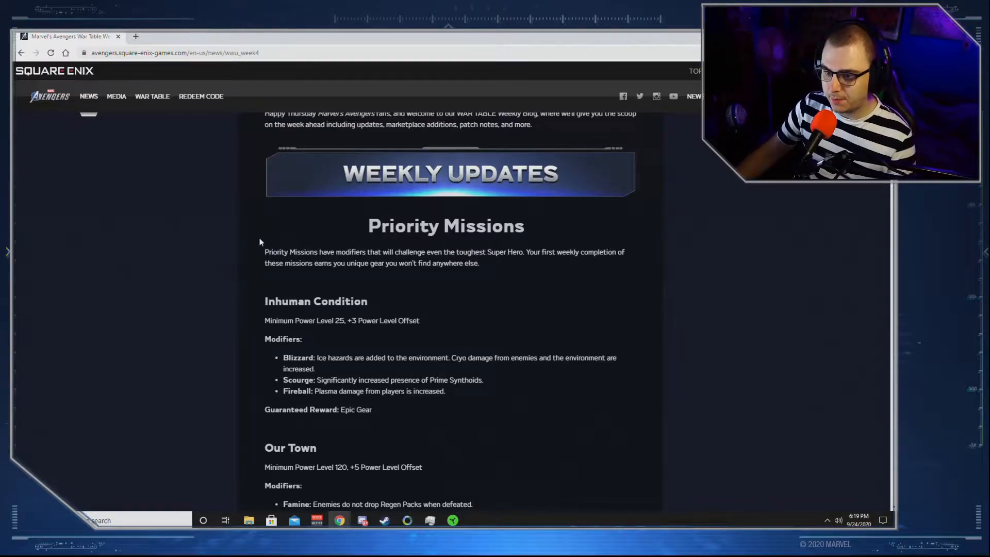
Step: Scroll down the War Table blog to the Priority Missions heading and highlight it
scroll(up, 3)
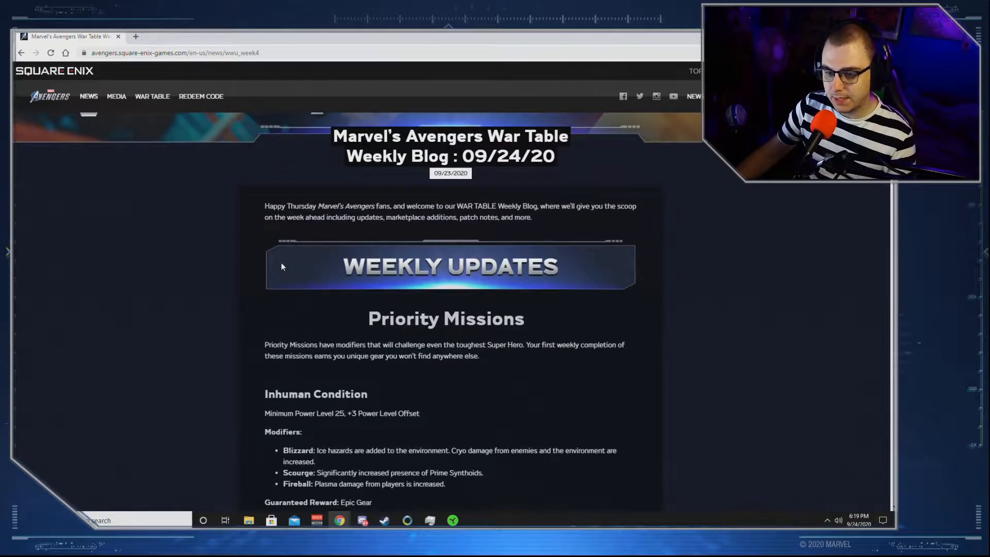
scroll(down, 3)
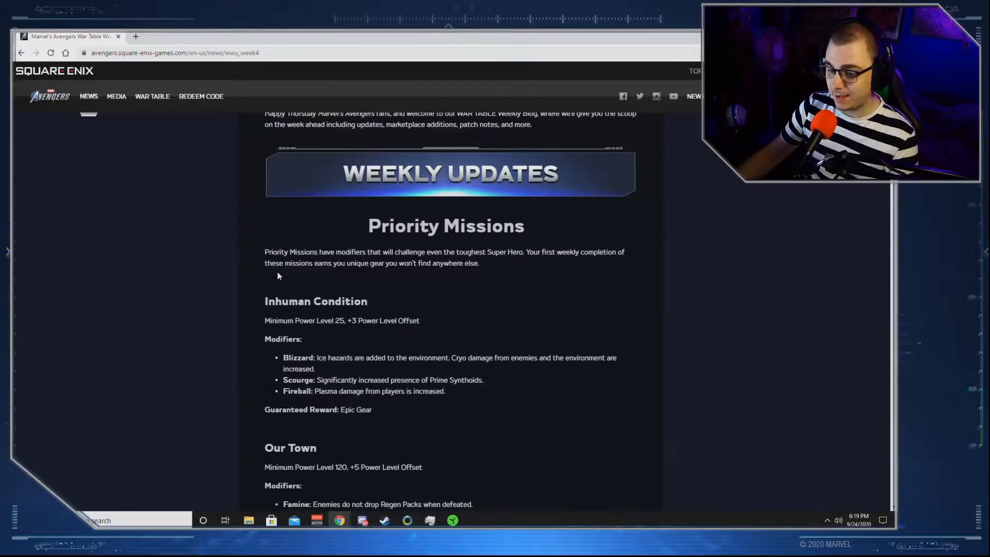
scroll(down, 3)
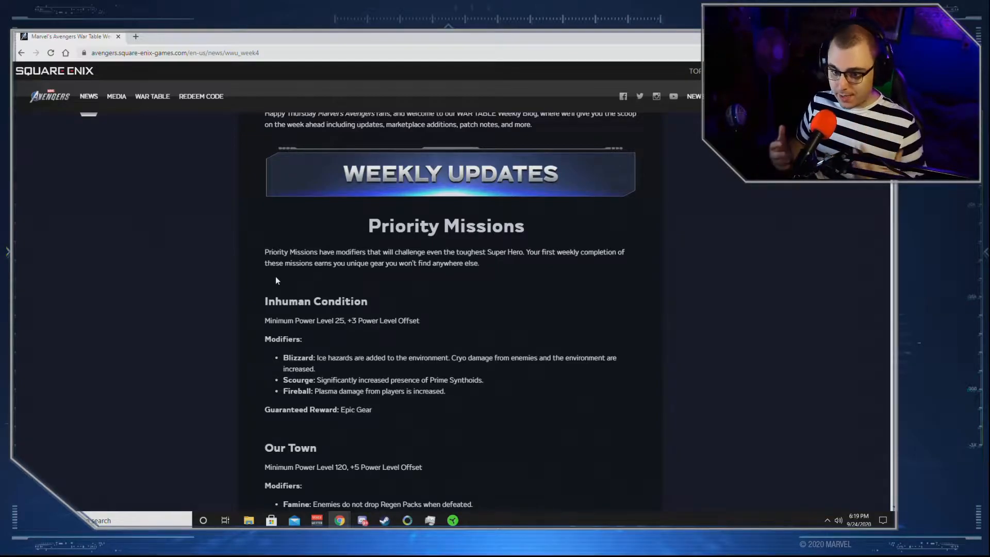
mouse_move(318, 289)
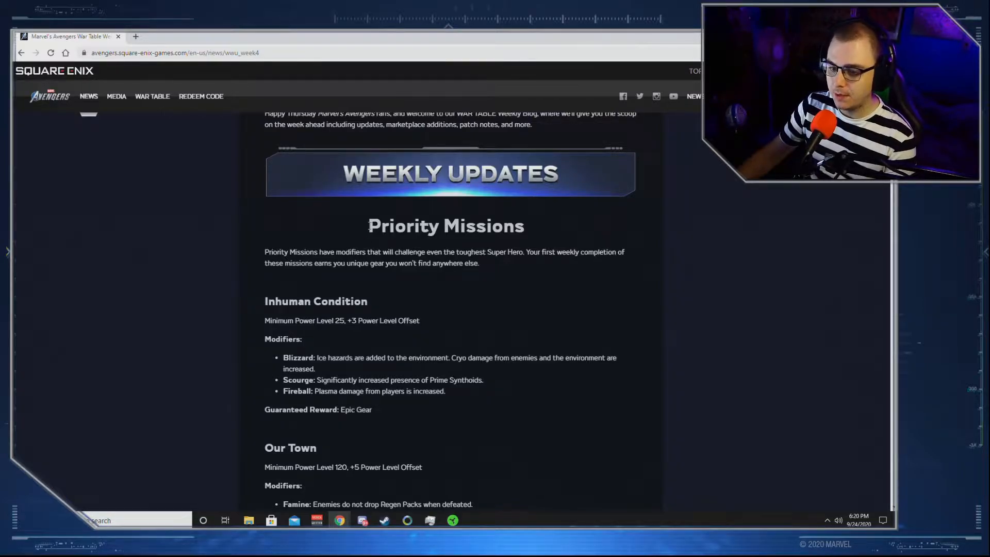
double_click(446, 226)
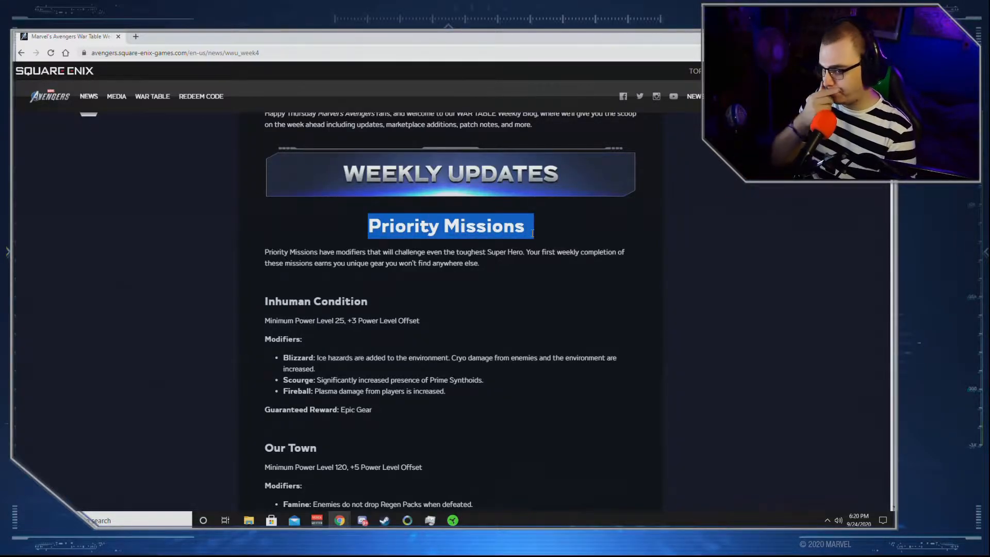
mouse_move(513, 269)
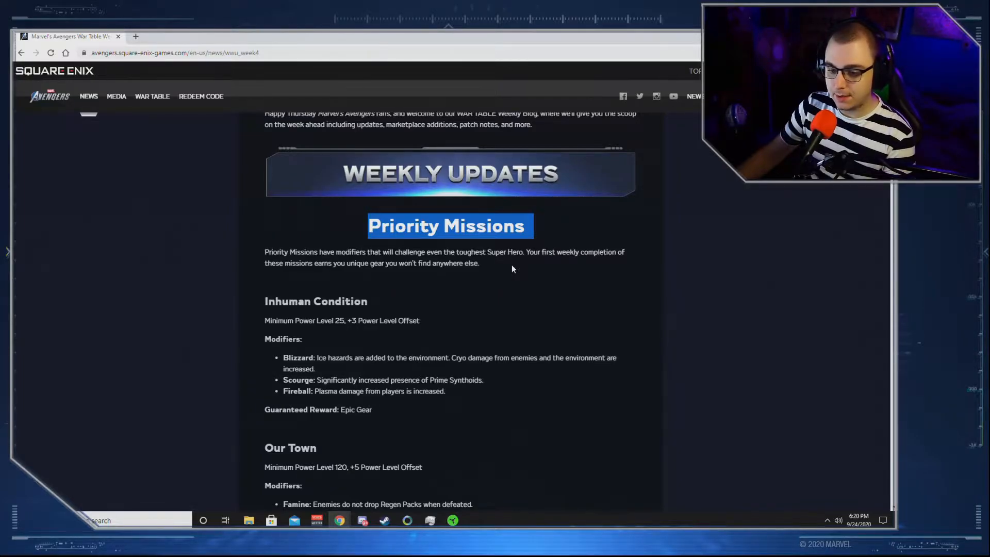
Step: Read through Inhuman Condition to Our Town, highlighting the Epic Gear guaranteed reward line
scroll(down, 3)
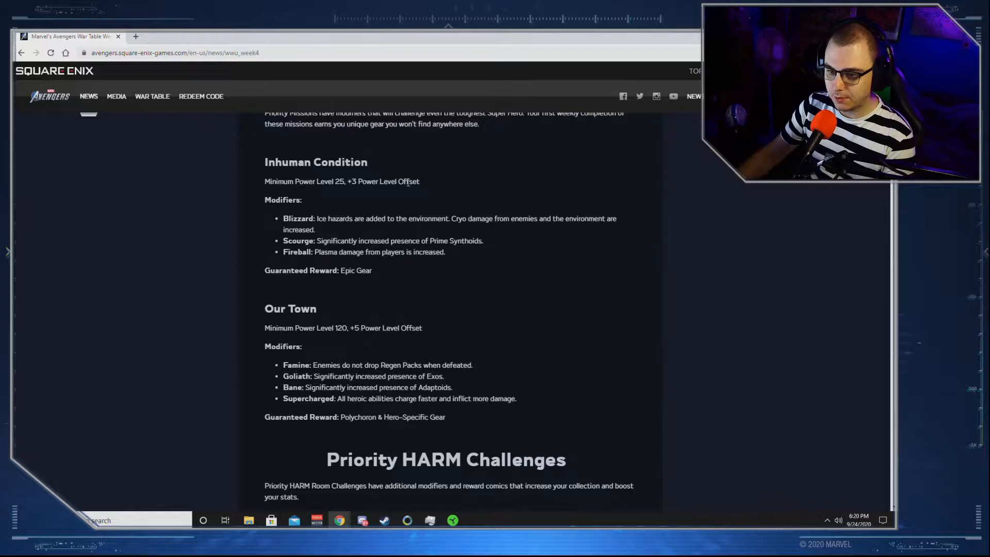
mouse_move(282, 217)
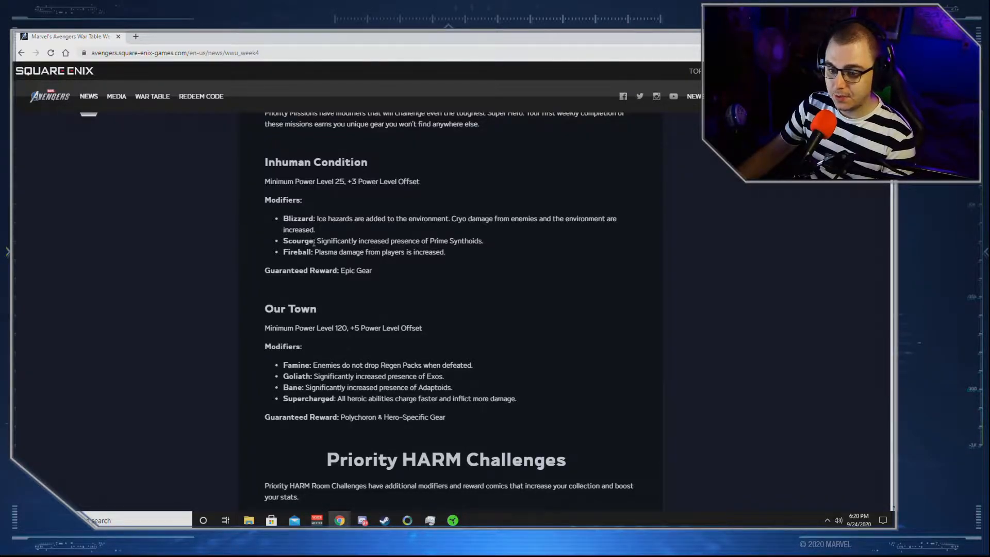
mouse_move(459, 249)
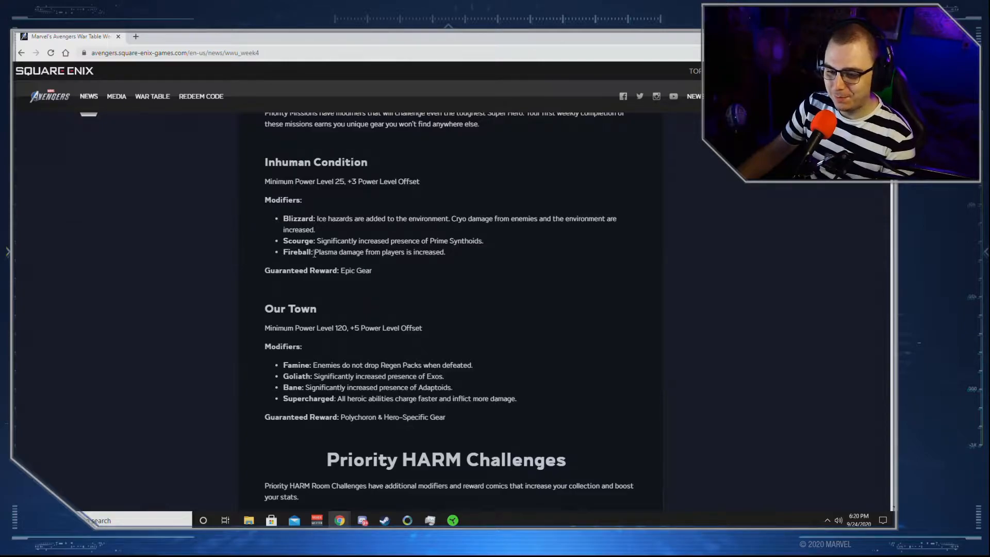
mouse_move(458, 258)
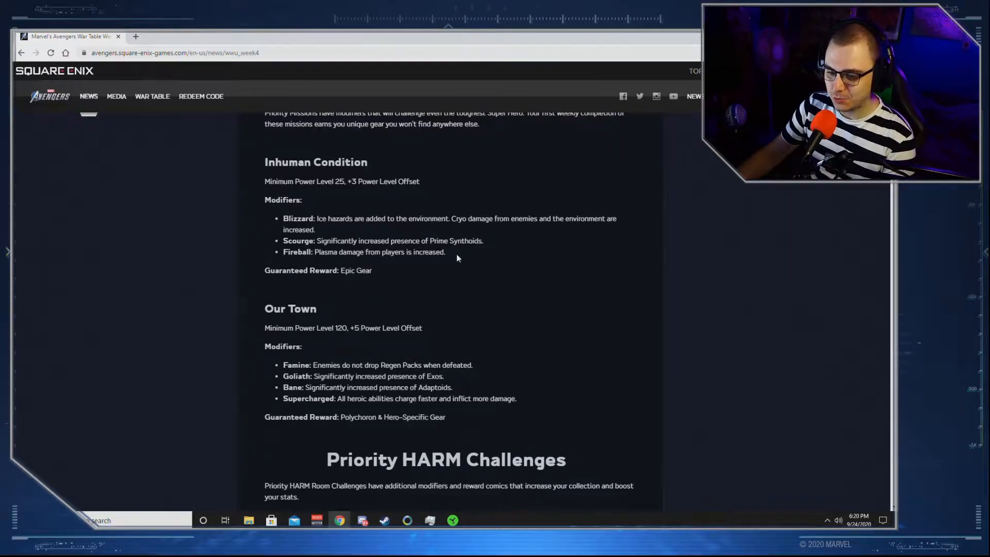
mouse_move(456, 257)
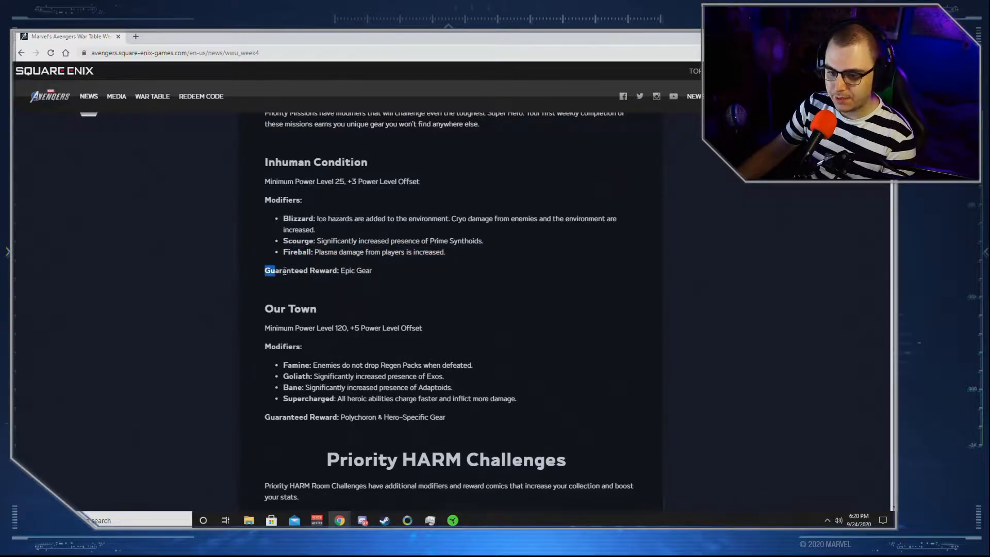
drag(265, 270, 372, 270)
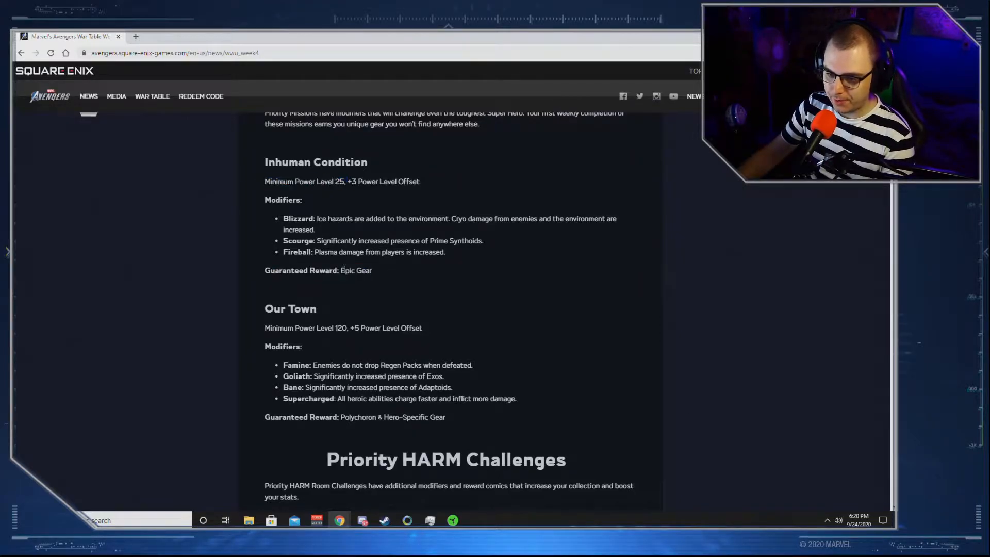
drag(286, 270, 373, 270)
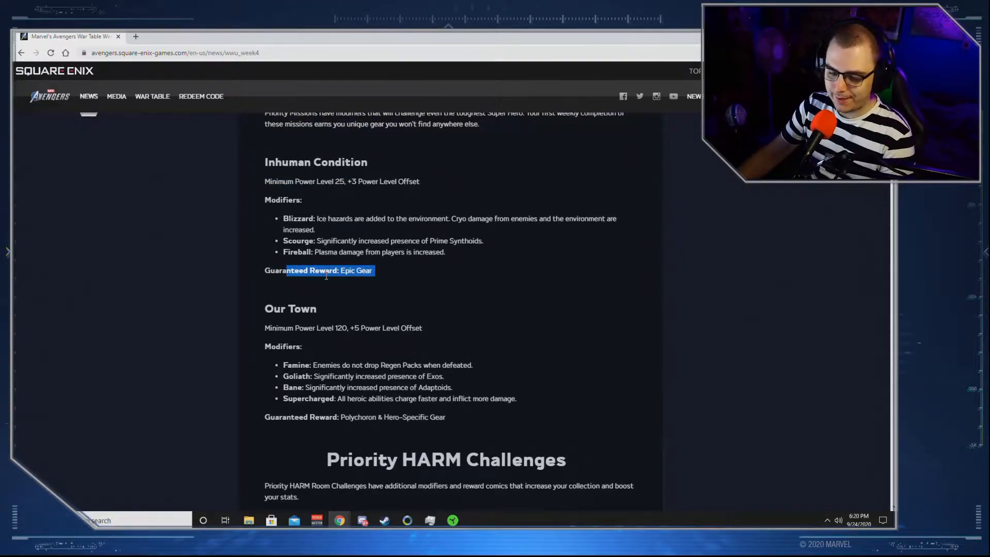
Step: Scroll to the Our Town modifiers and highlight the end of the Supercharged description
scroll(down, 3)
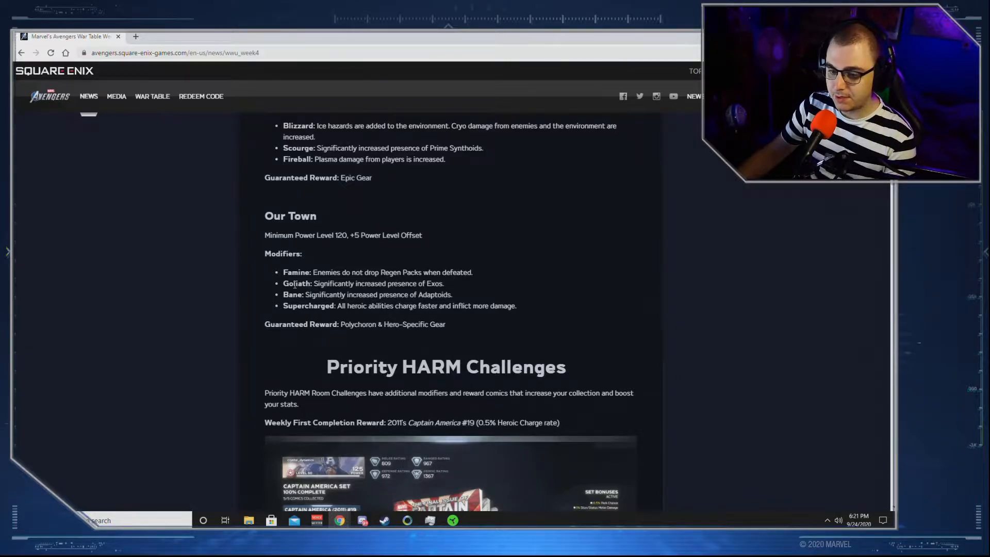
mouse_move(458, 295)
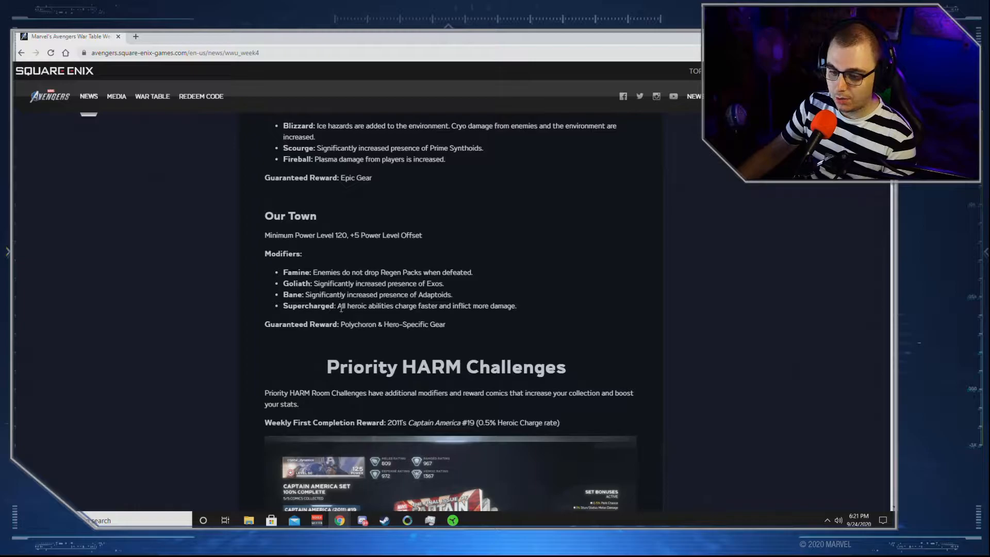
drag(452, 305, 517, 305)
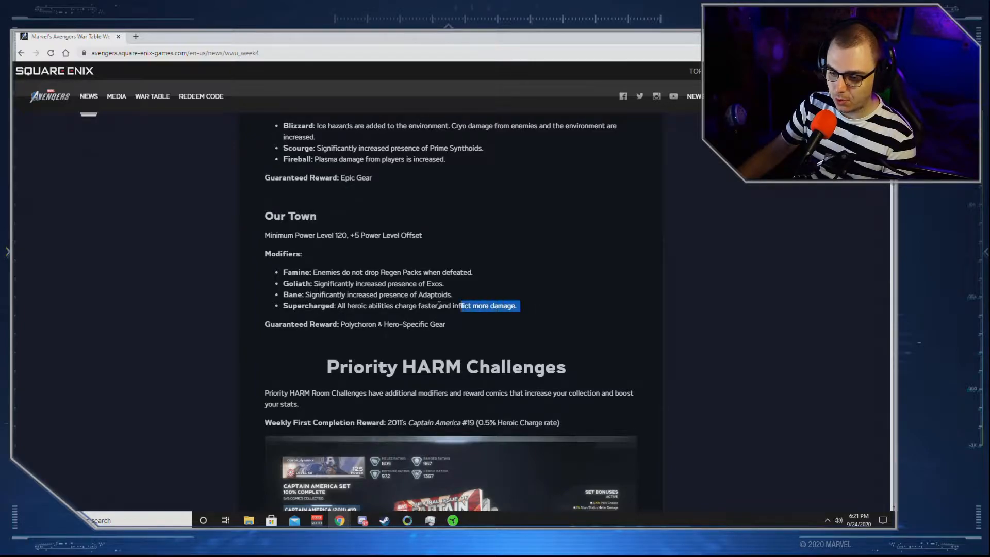
click(340, 307)
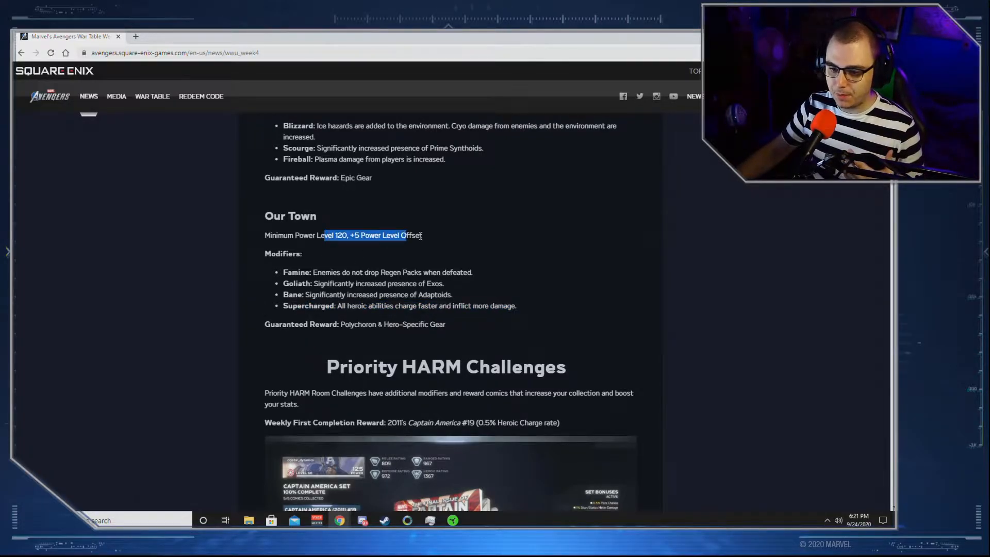
click(304, 235)
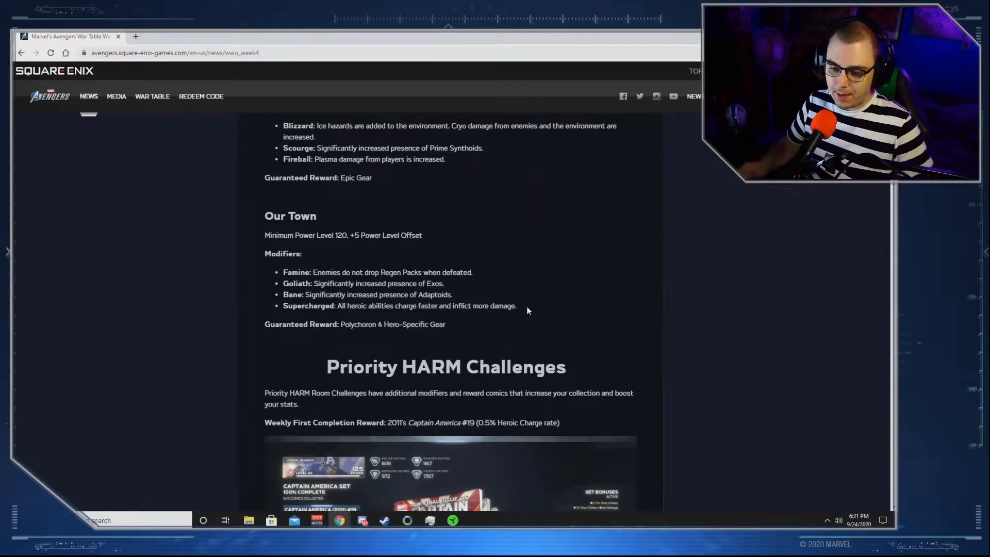
Step: Re-read the Supercharged modifier line, highlighting it in full and clearing the selection
drag(319, 305, 515, 305)
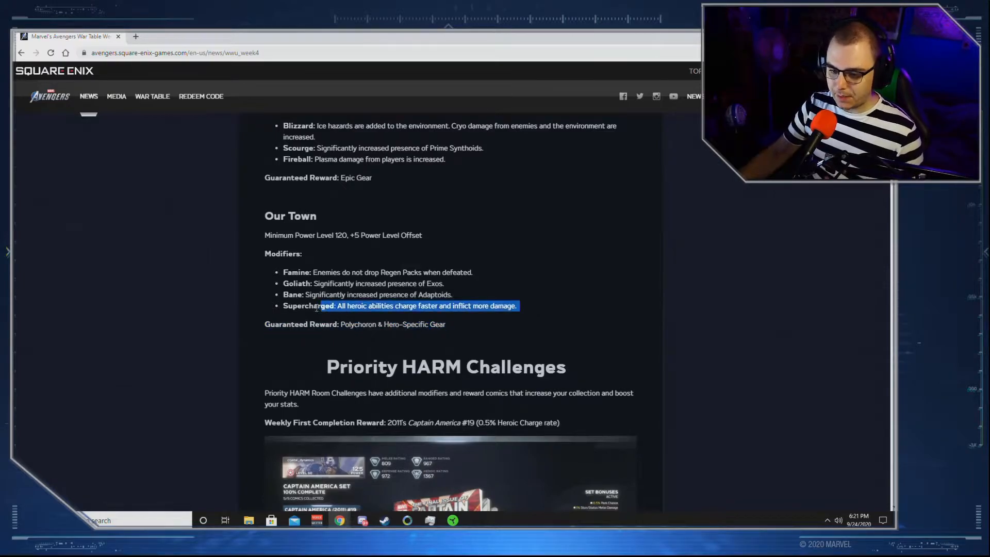
click(317, 305)
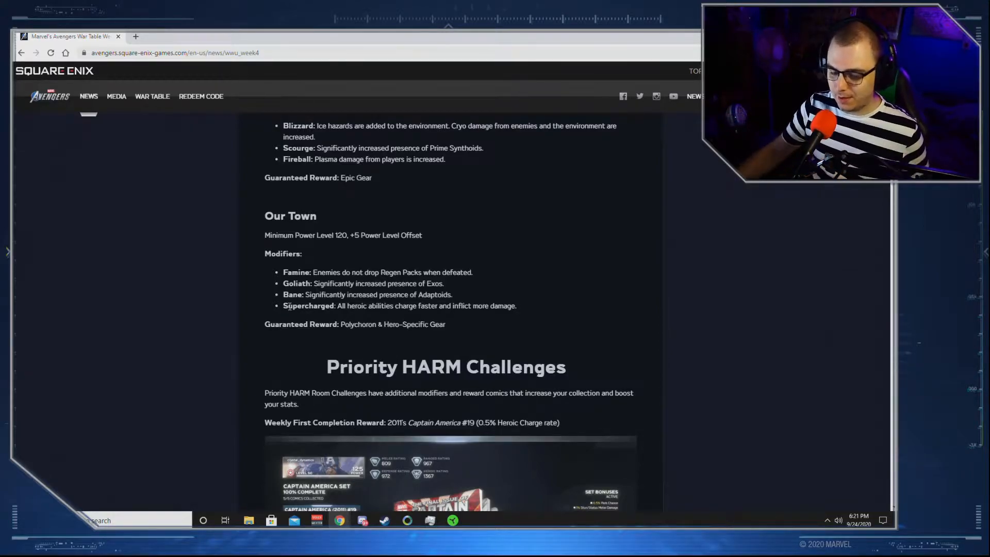
drag(283, 306, 517, 305)
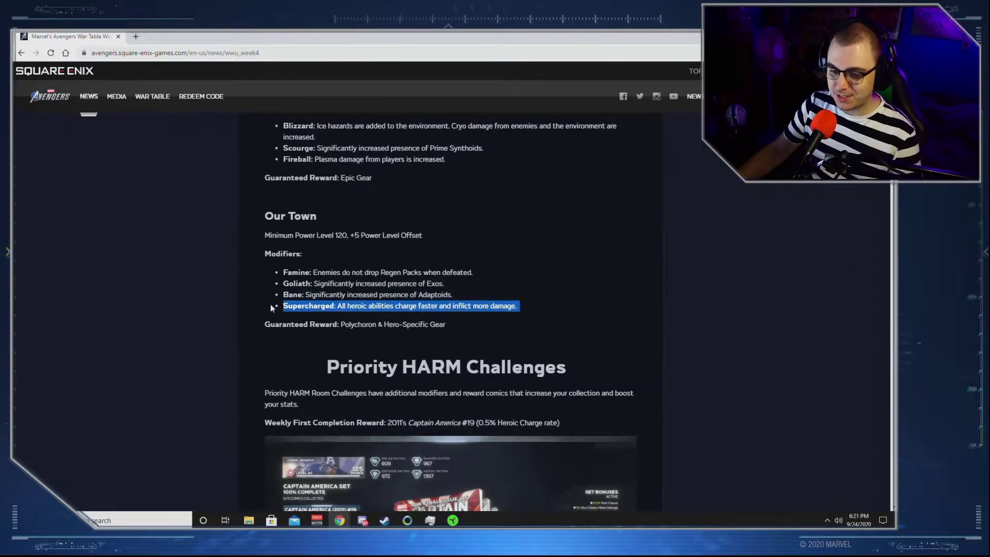
click(260, 293)
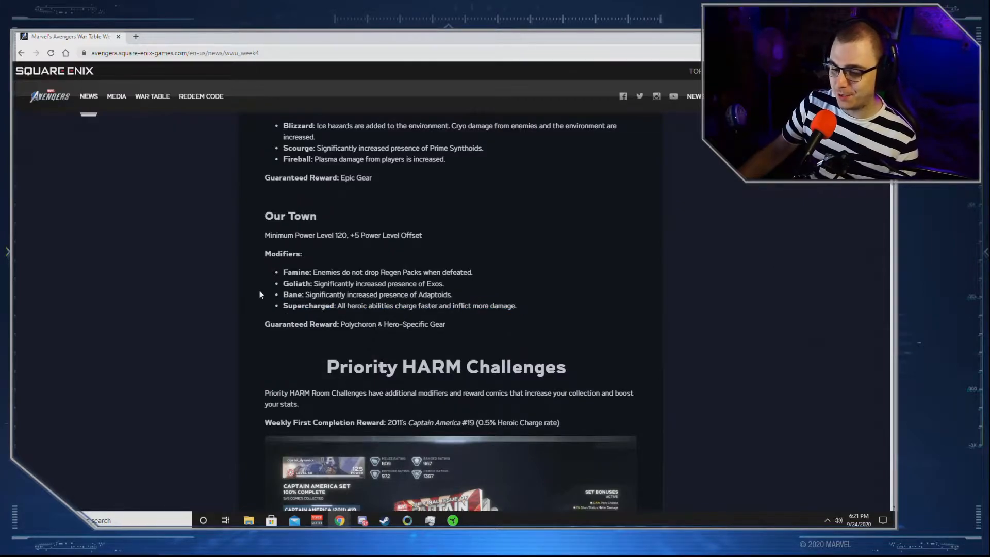
scroll(down, 3)
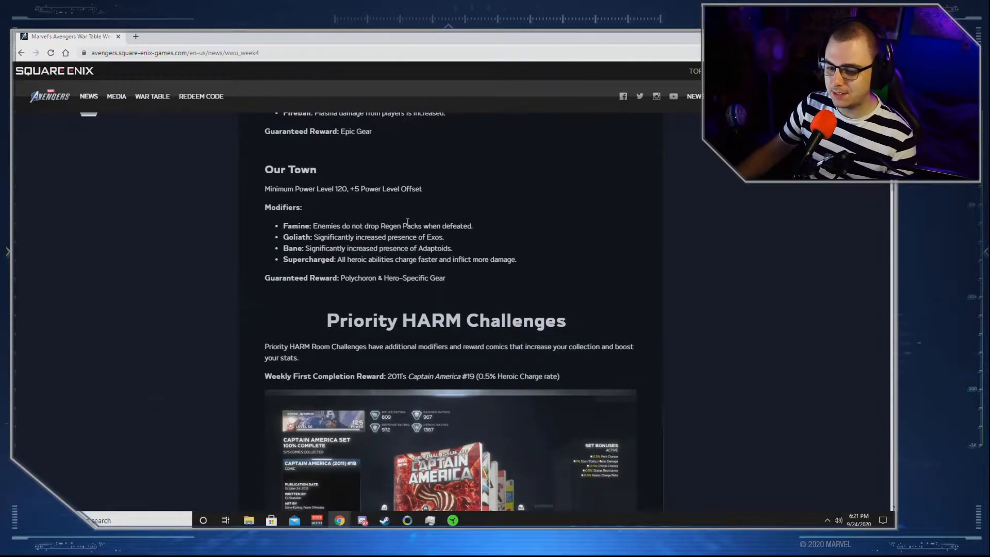
scroll(down, 3)
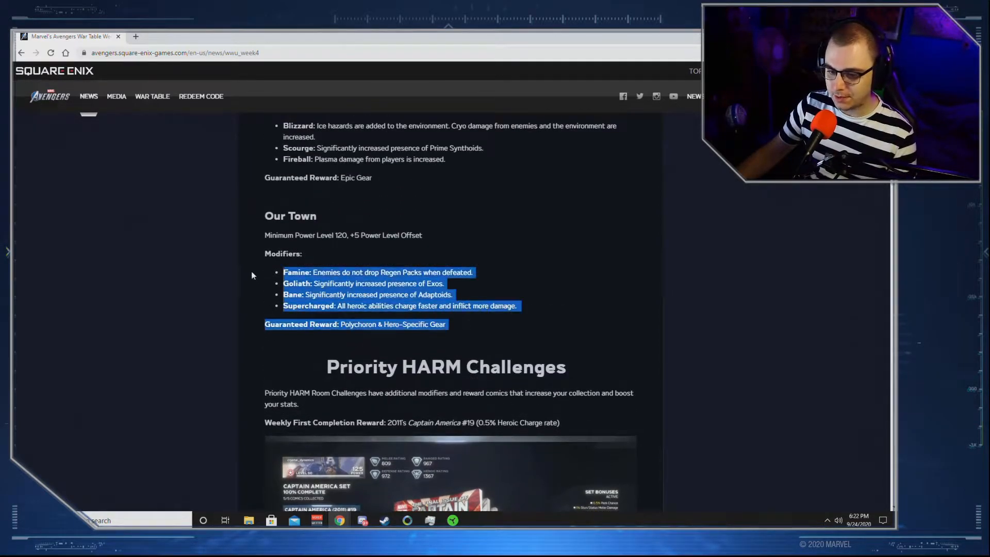
click(380, 324)
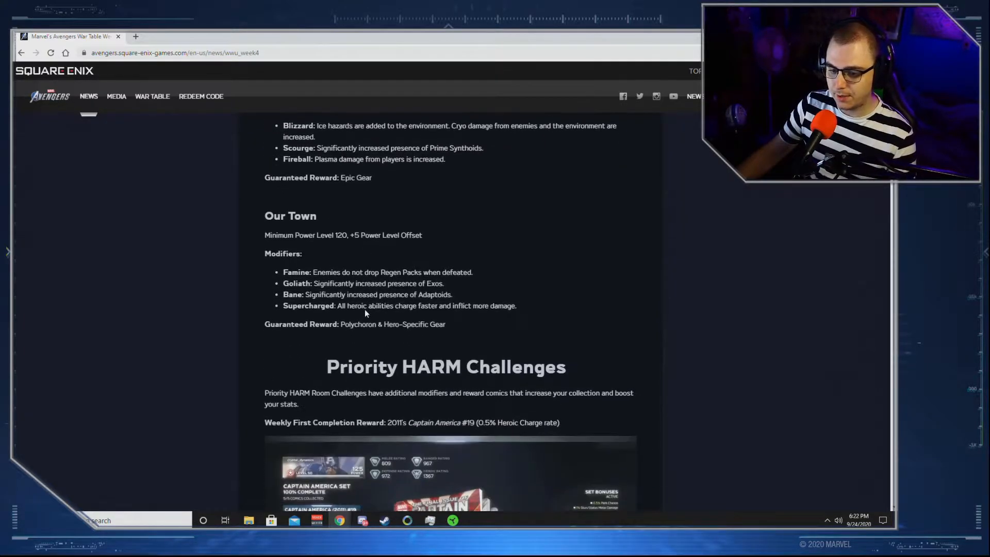
drag(290, 324, 467, 324)
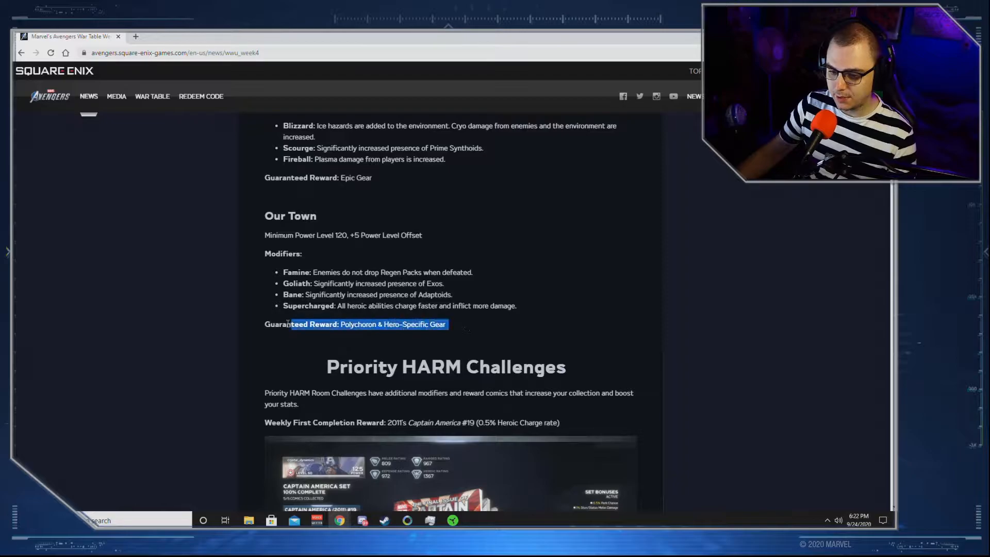
click(466, 325)
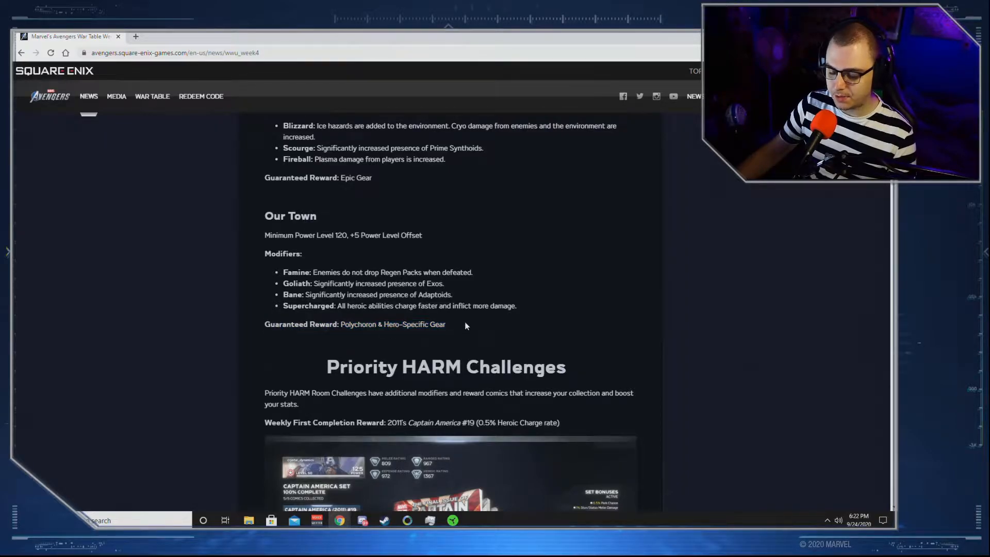
mouse_move(378, 334)
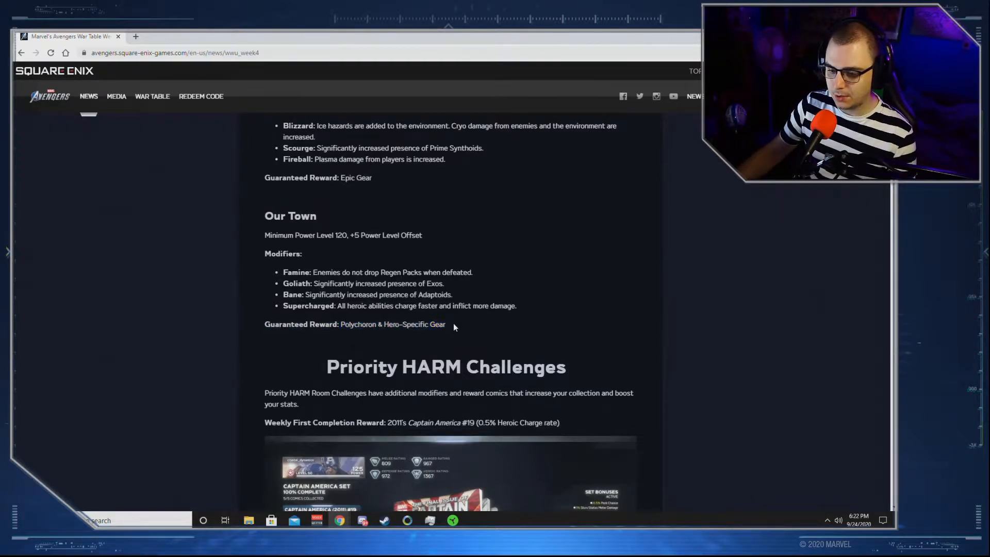
Step: Scroll past the Priority HARM Challenges image to the Minimum Power Level modifiers, highlighting Torpedo
scroll(down, 3)
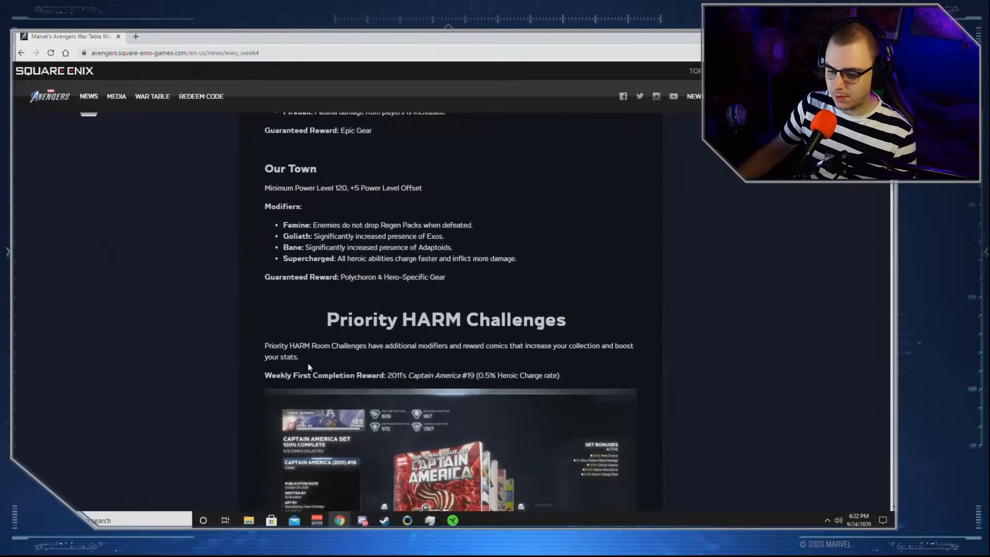
scroll(down, 3)
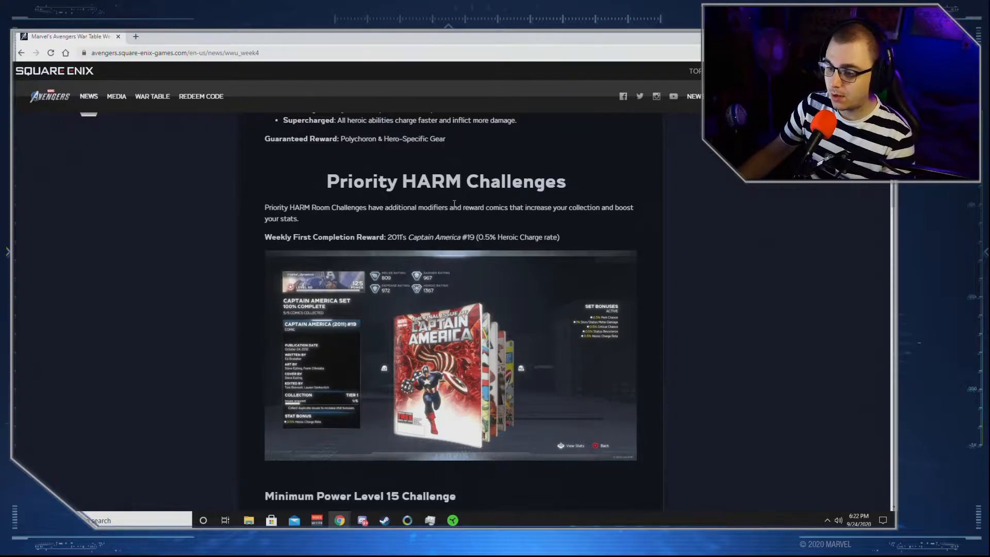
mouse_move(371, 230)
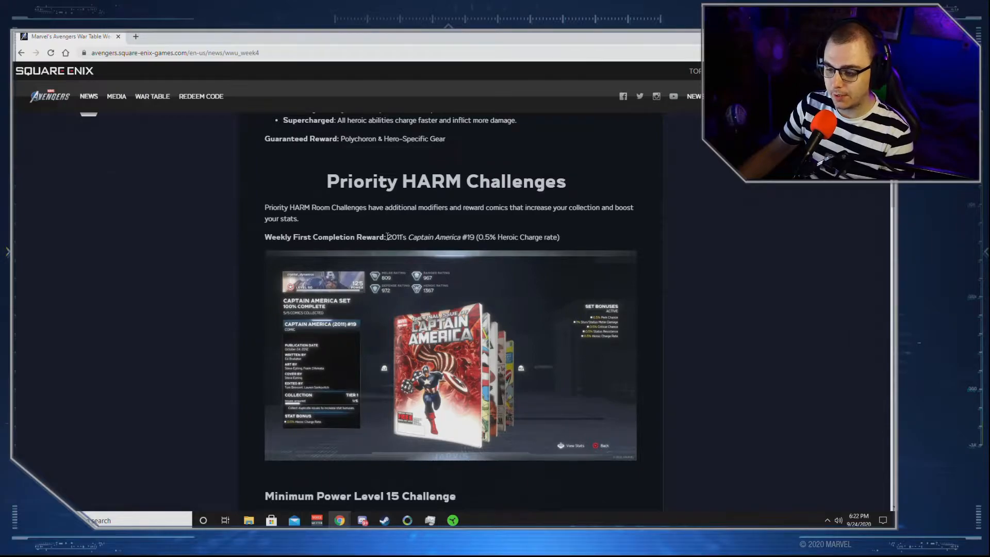
scroll(down, 3)
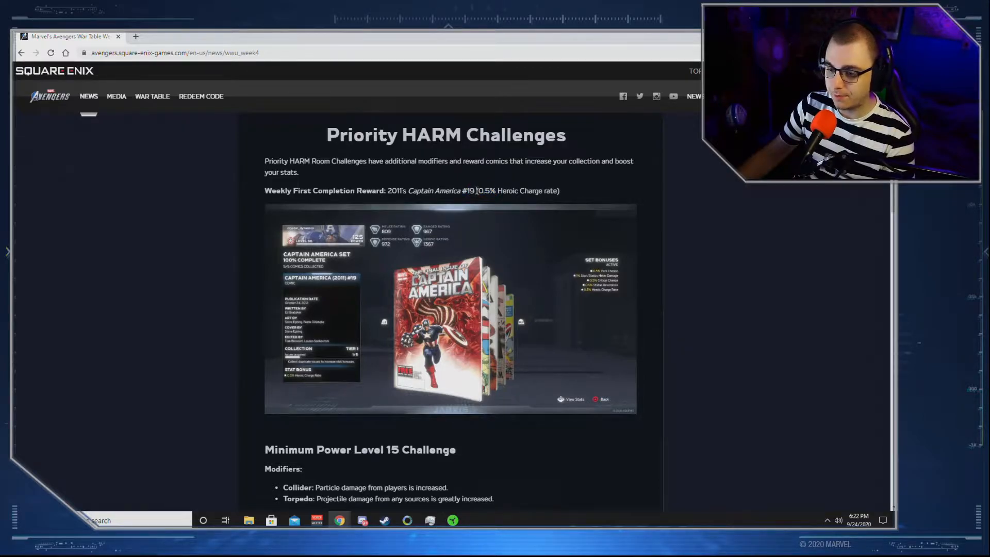
scroll(down, 3)
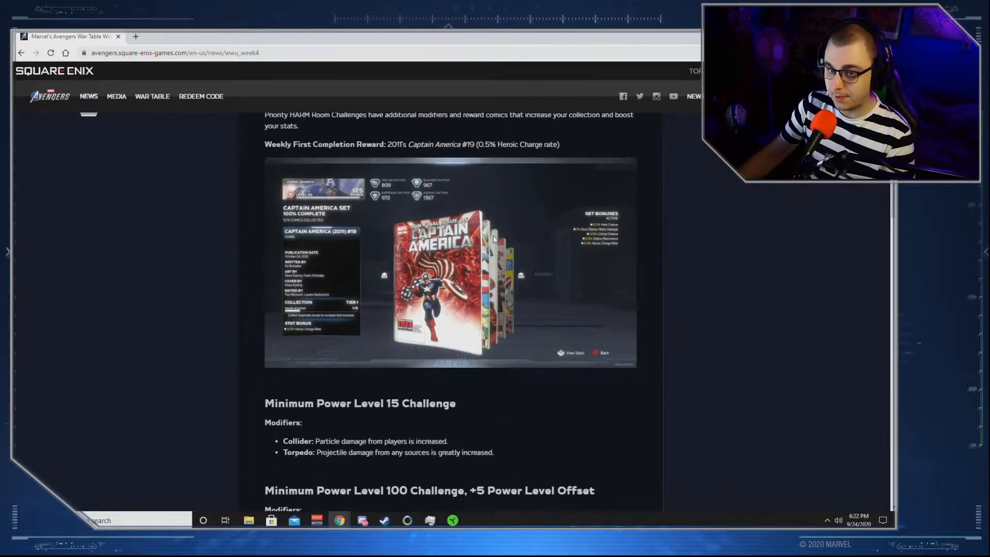
scroll(down, 3)
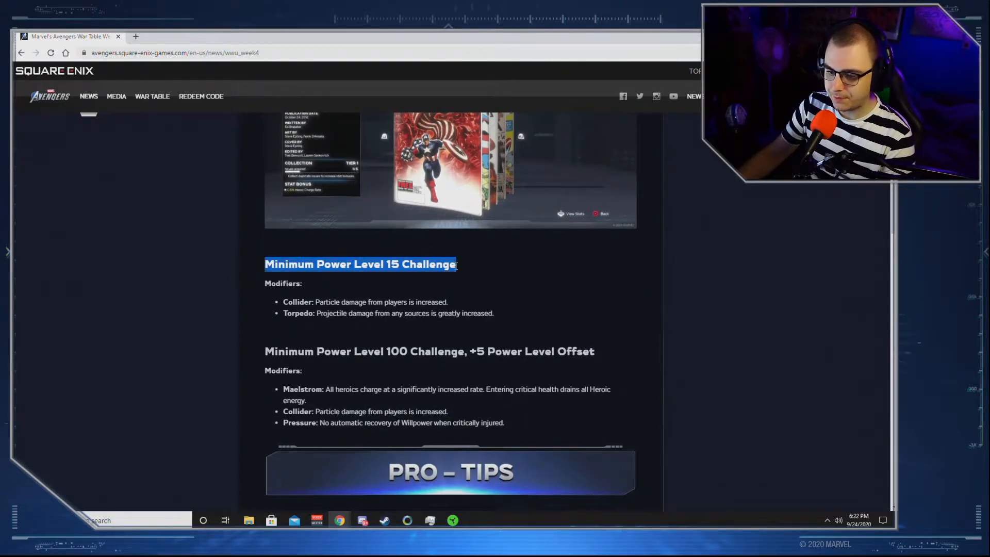
click(266, 281)
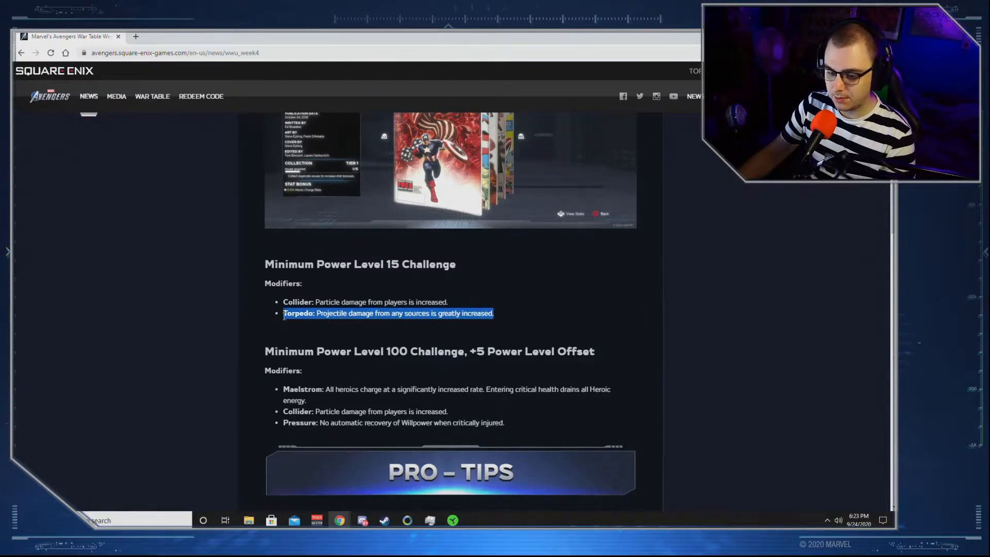
Step: Continue down to the Minimum Power Level 100 modifiers and the Pro Tips banner
scroll(down, 3)
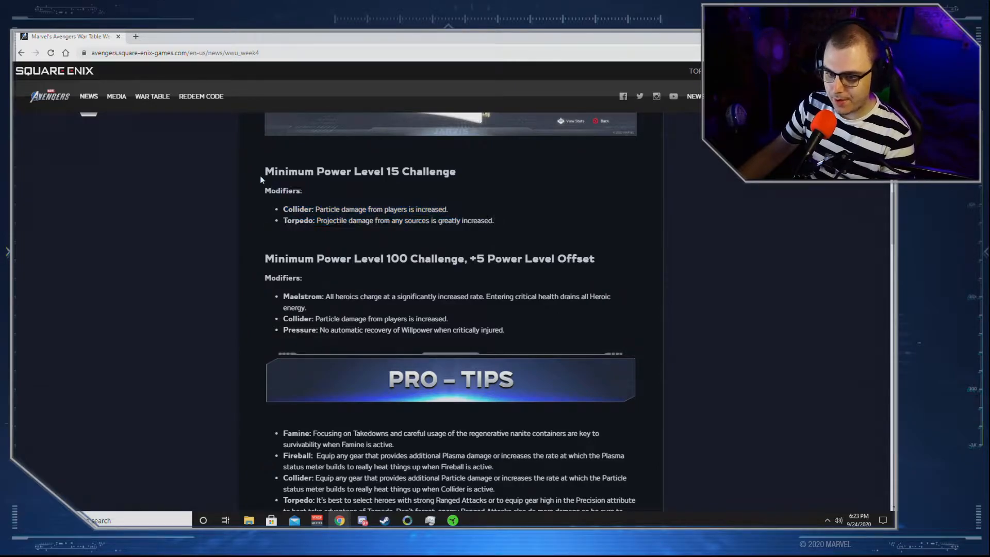
mouse_move(503, 223)
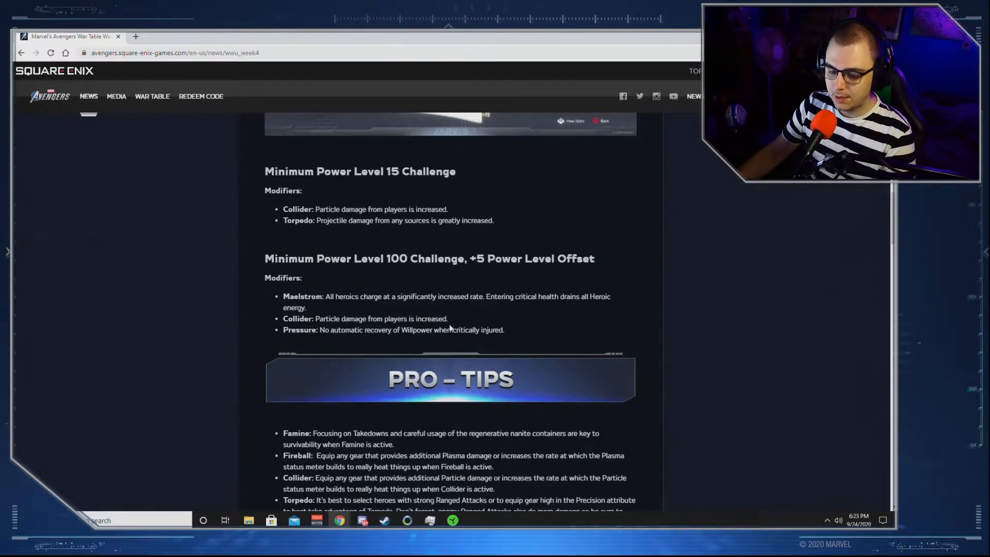
scroll(down, 3)
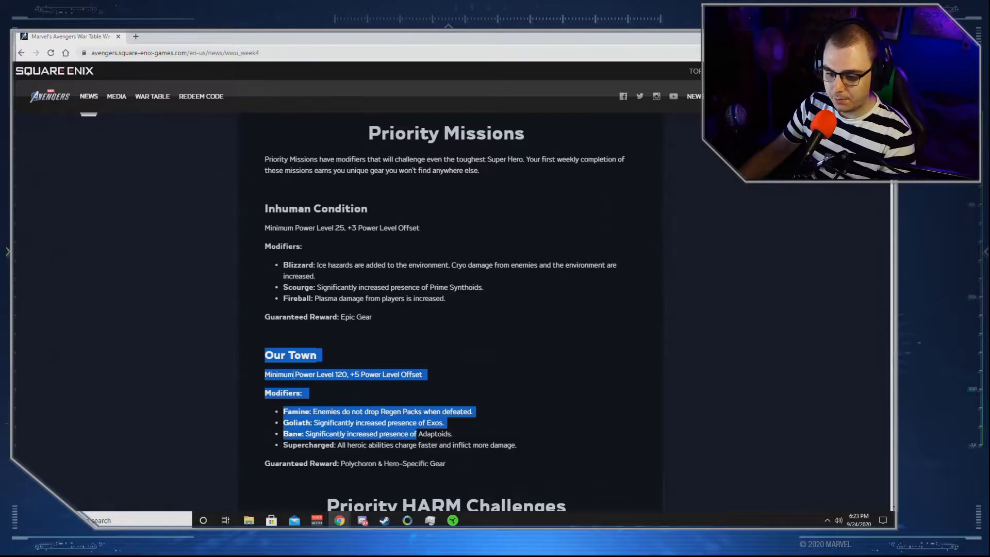
Step: Scroll to the Pro Tips advice for Famine, Fireball, Collider, Torpedo and Pressure, drag-selecting text
scroll(down, 3)
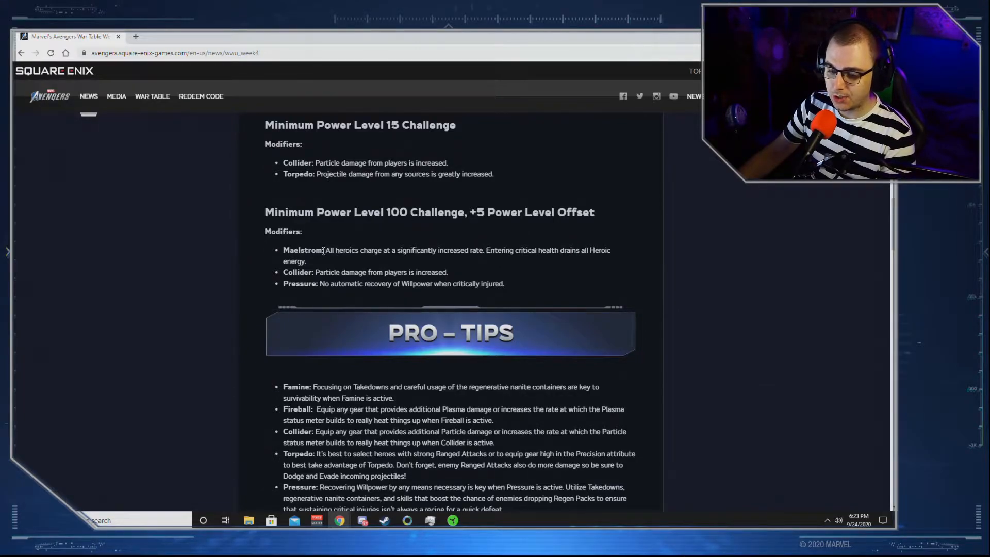
mouse_move(499, 270)
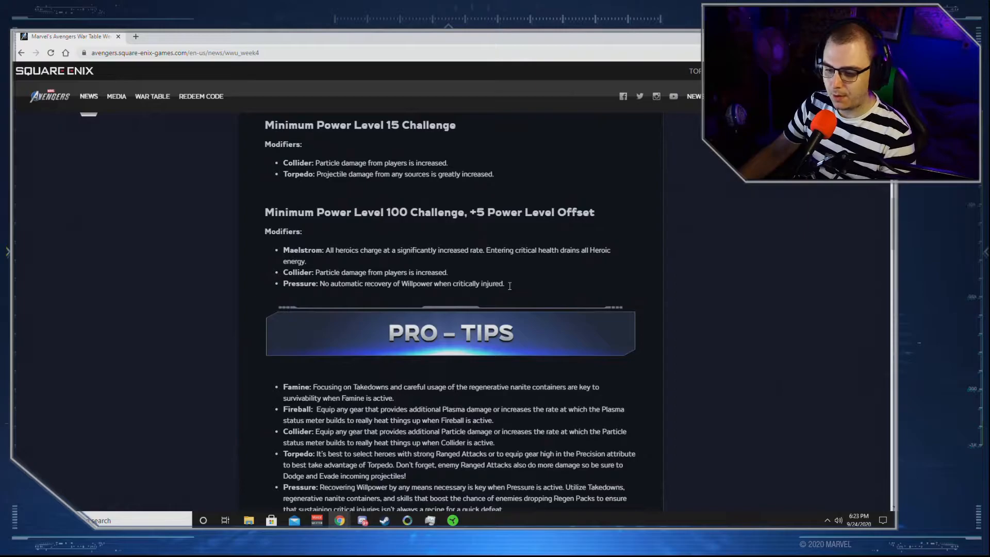
drag(267, 231, 506, 283)
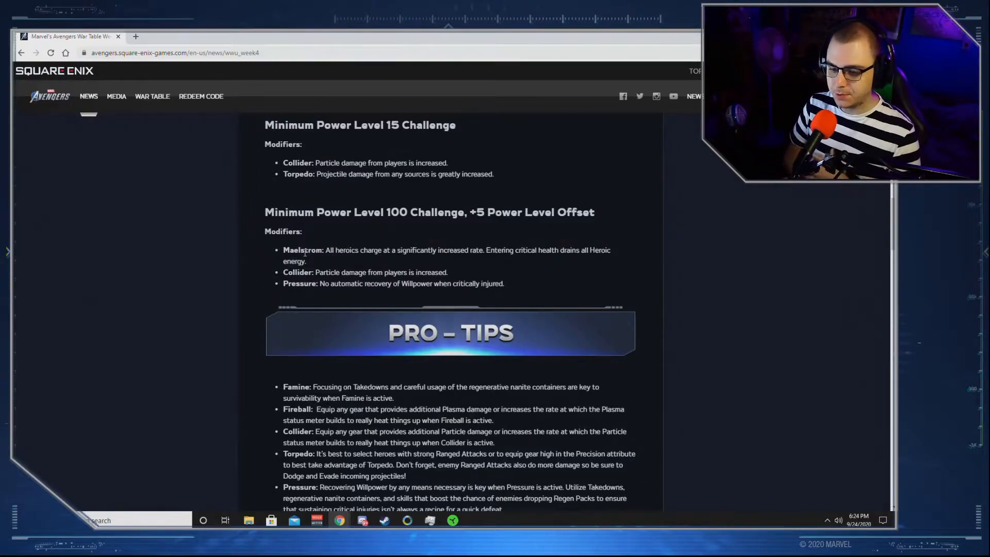
Step: Read the rest of the Pro Tips including Maelstrom, reaching the Marketplace Update section
scroll(down, 3)
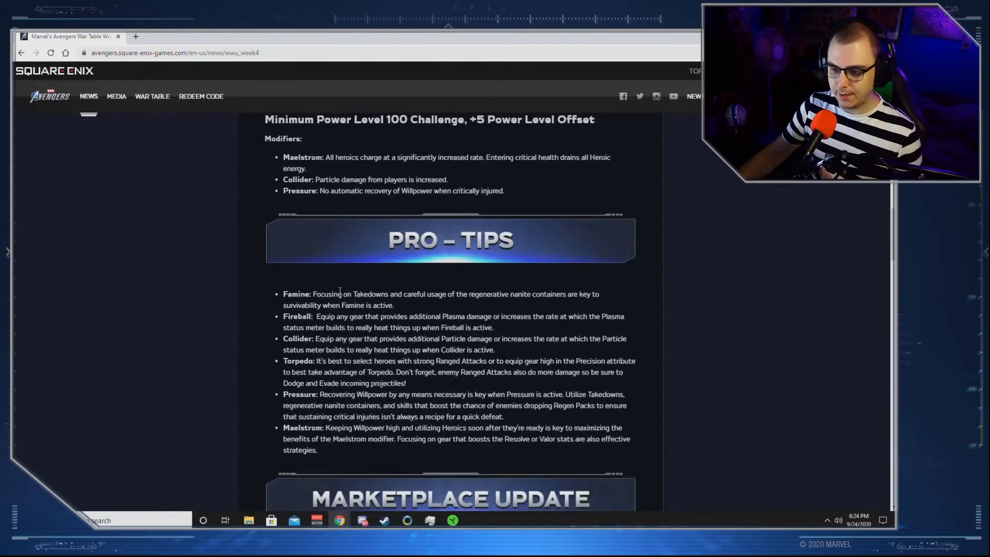
scroll(down, 3)
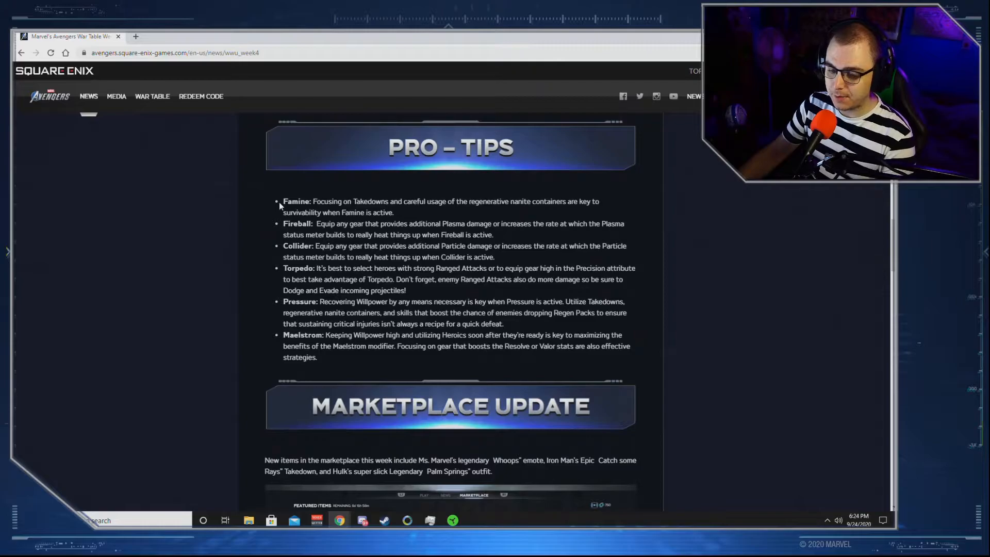
mouse_move(348, 170)
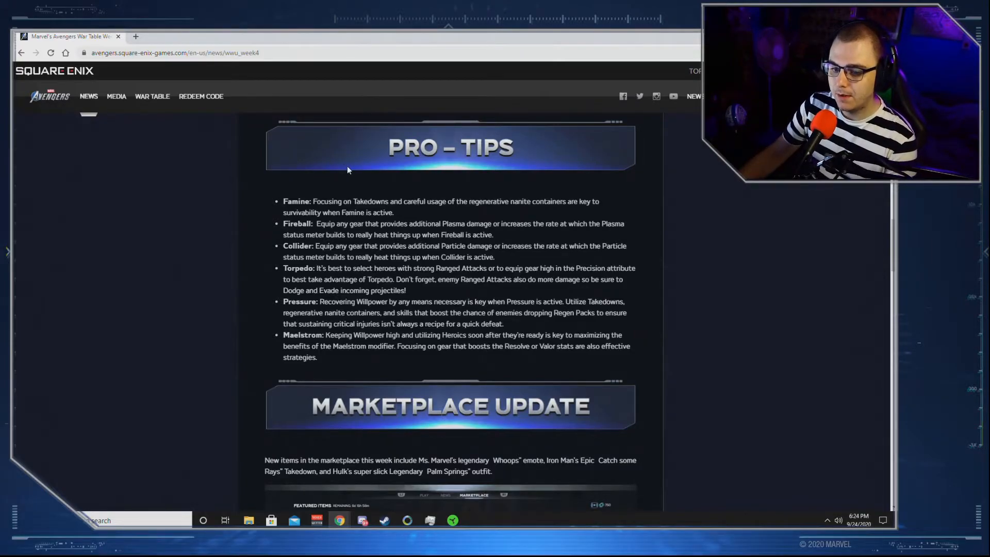
mouse_move(357, 177)
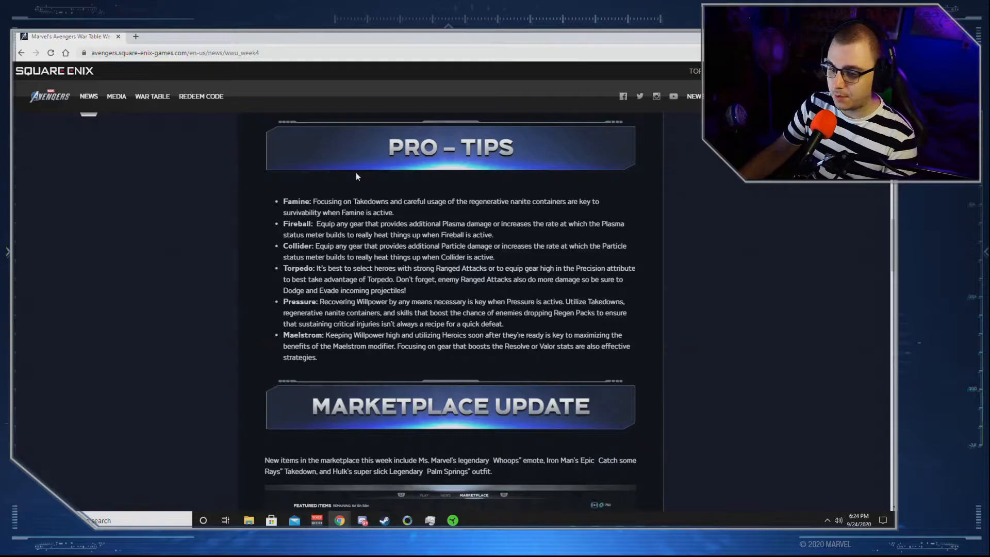
mouse_move(353, 199)
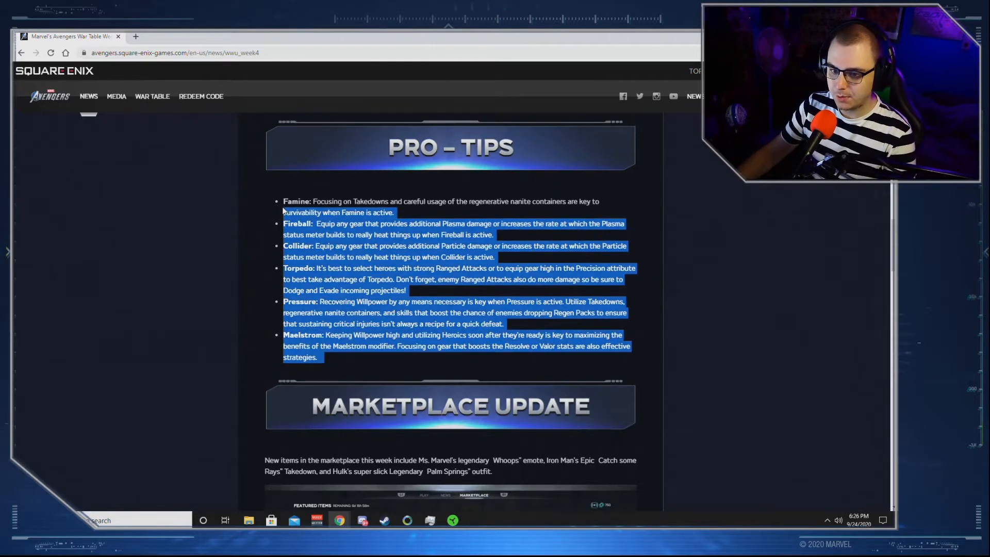
click(311, 240)
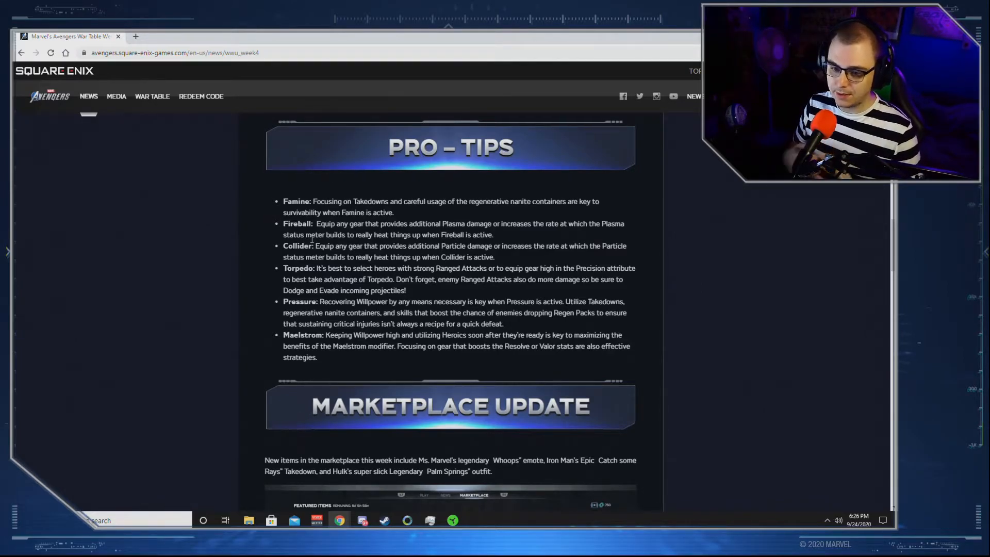
mouse_move(744, 266)
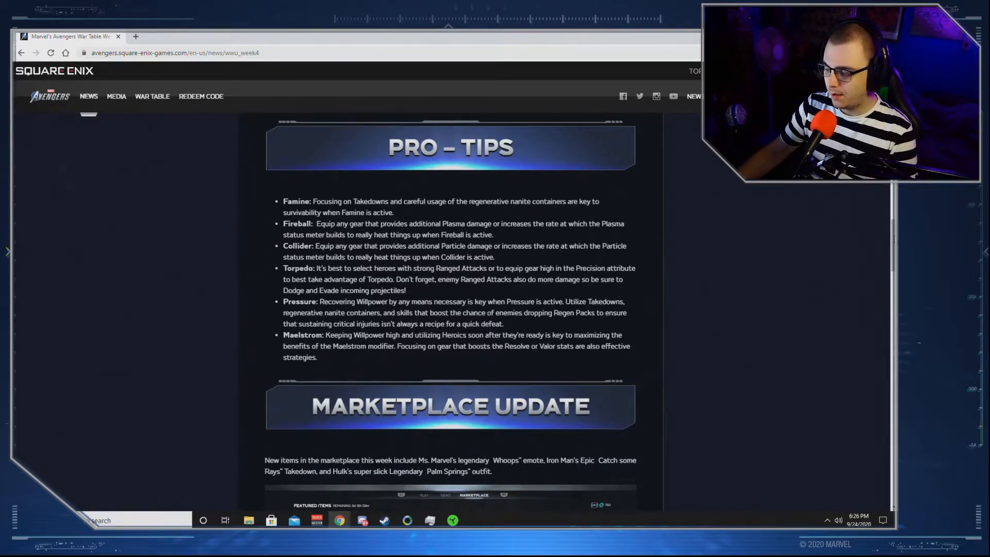
scroll(down, 3)
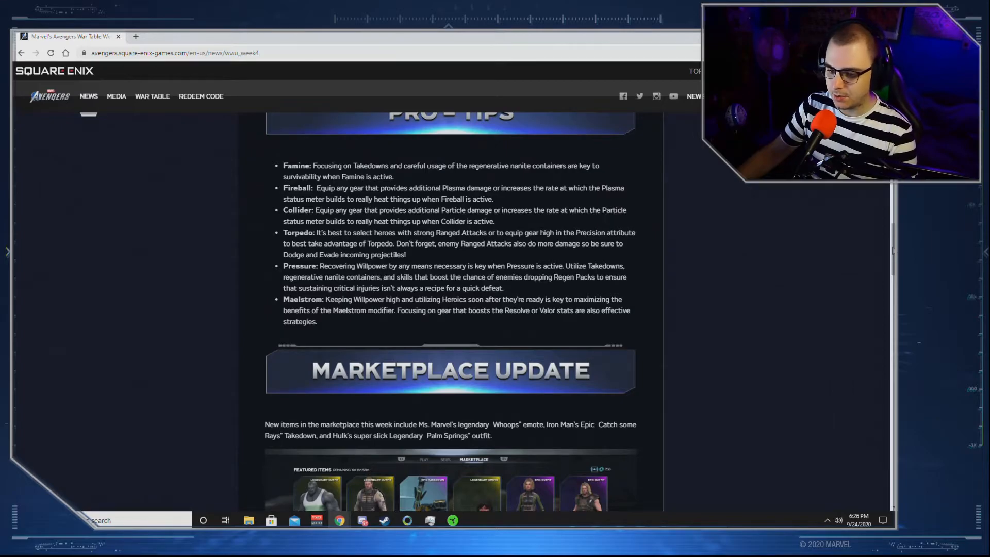
Step: Scroll past the Marketplace Update to the Patch 1.3.1 notes and ICYMI article links
scroll(down, 3)
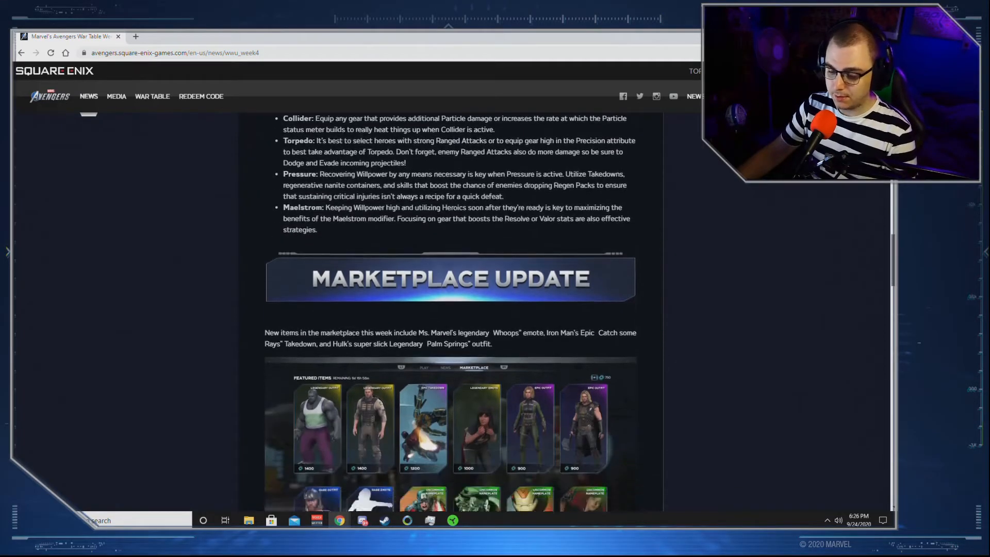
scroll(down, 3)
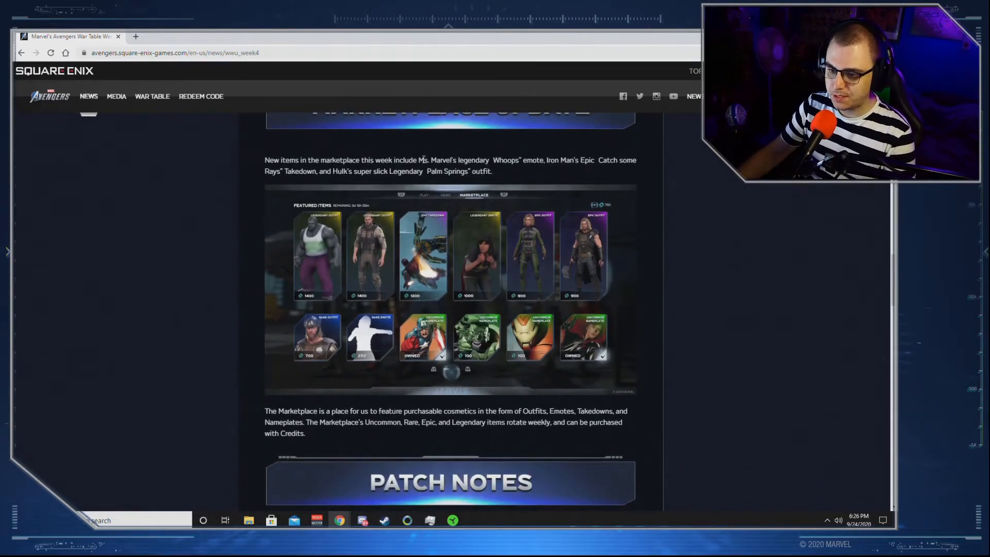
mouse_move(494, 249)
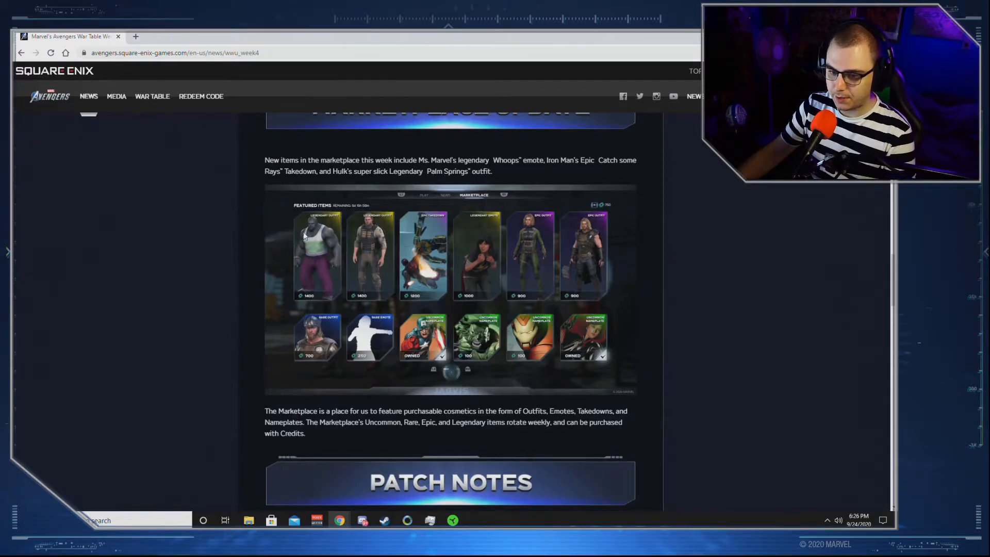
mouse_move(374, 226)
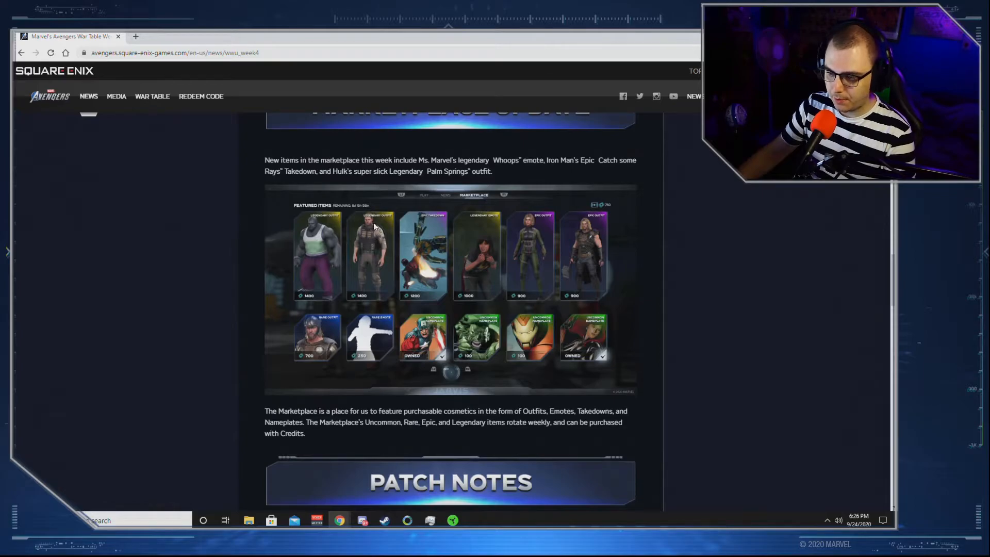
mouse_move(516, 238)
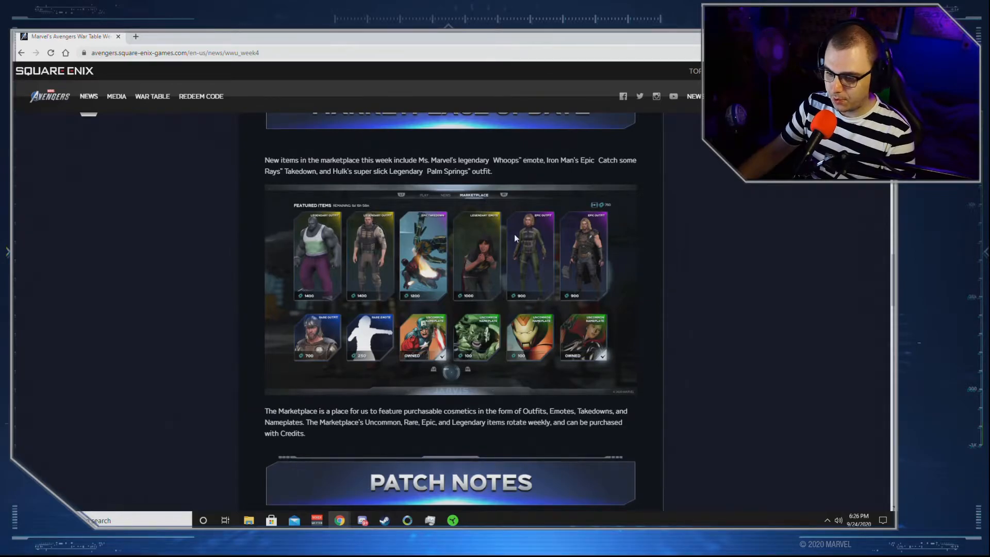
mouse_move(556, 264)
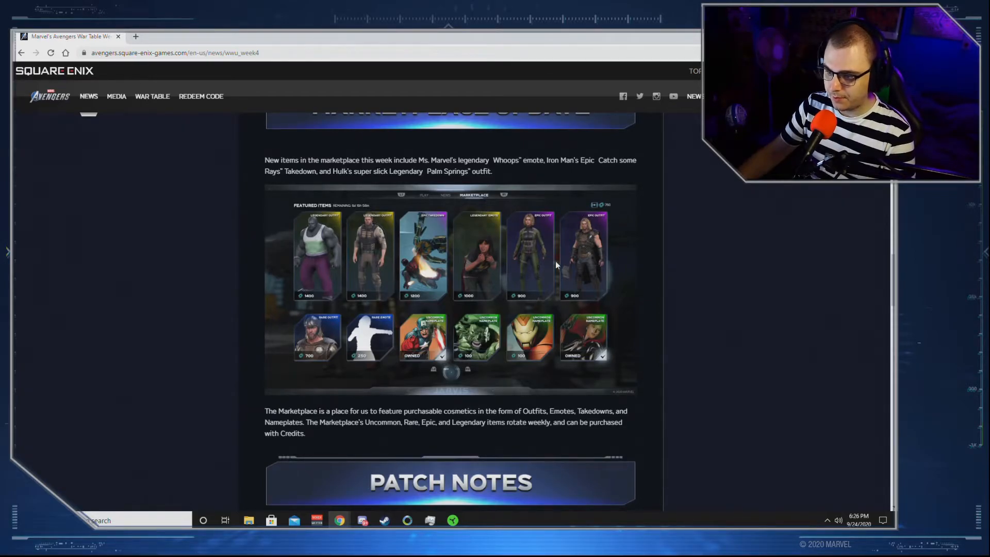
mouse_move(565, 272)
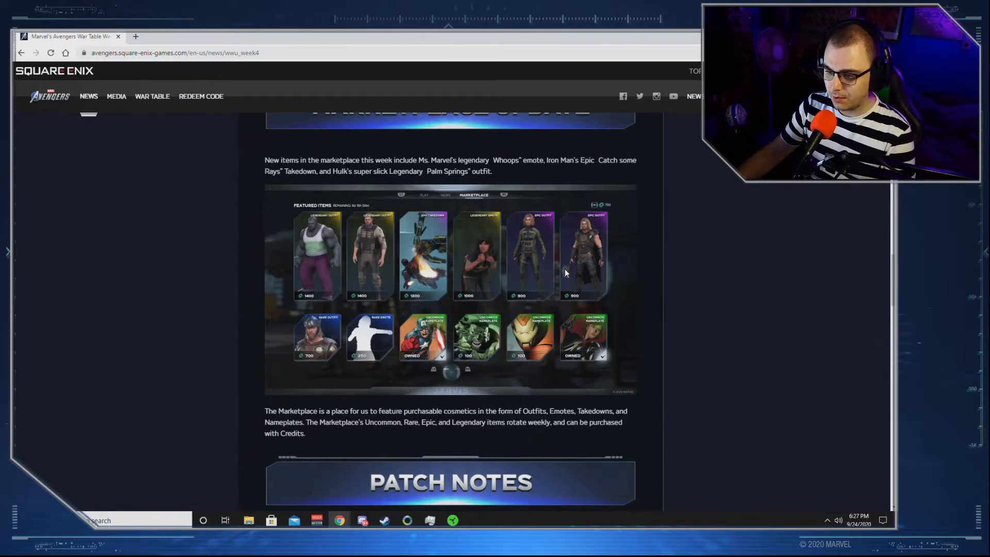
mouse_move(580, 272)
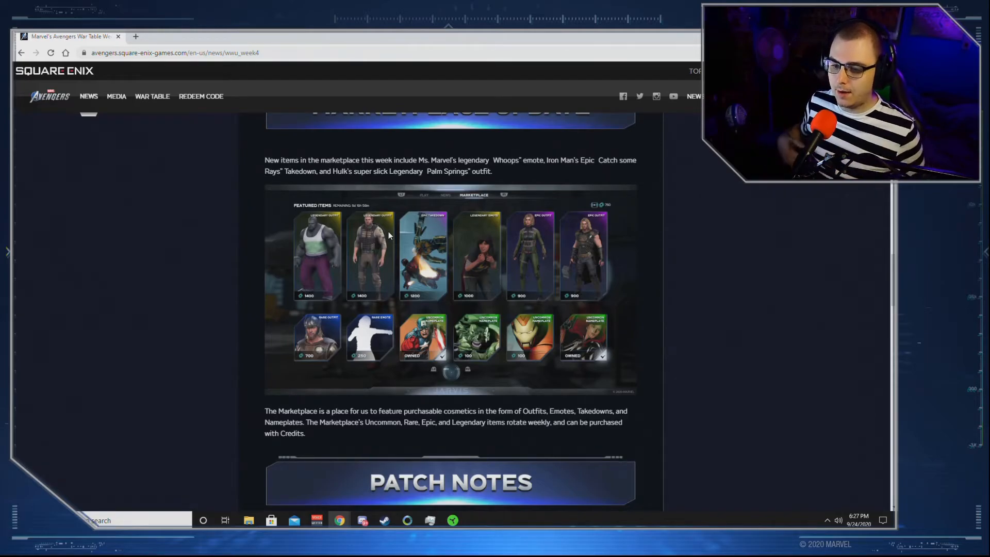
mouse_move(543, 236)
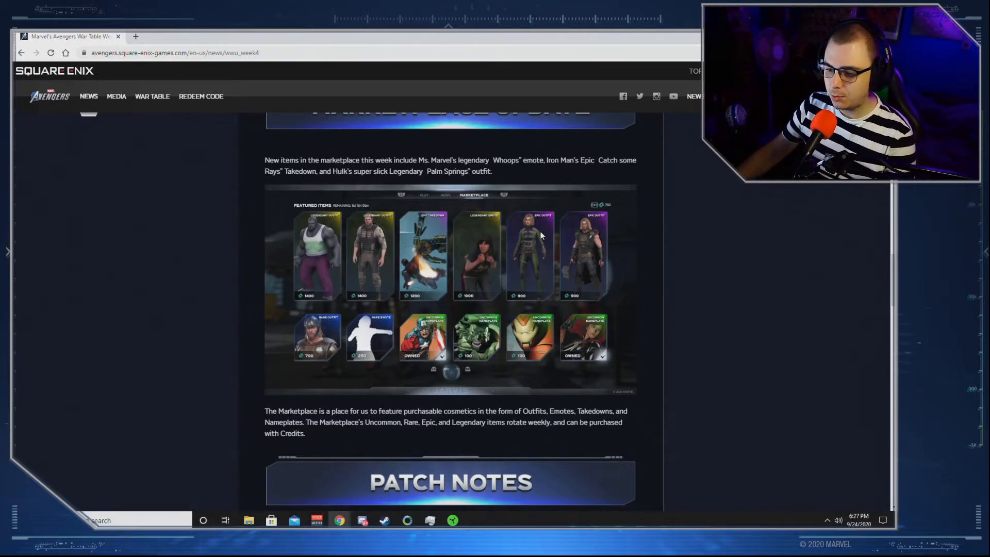
mouse_move(620, 188)
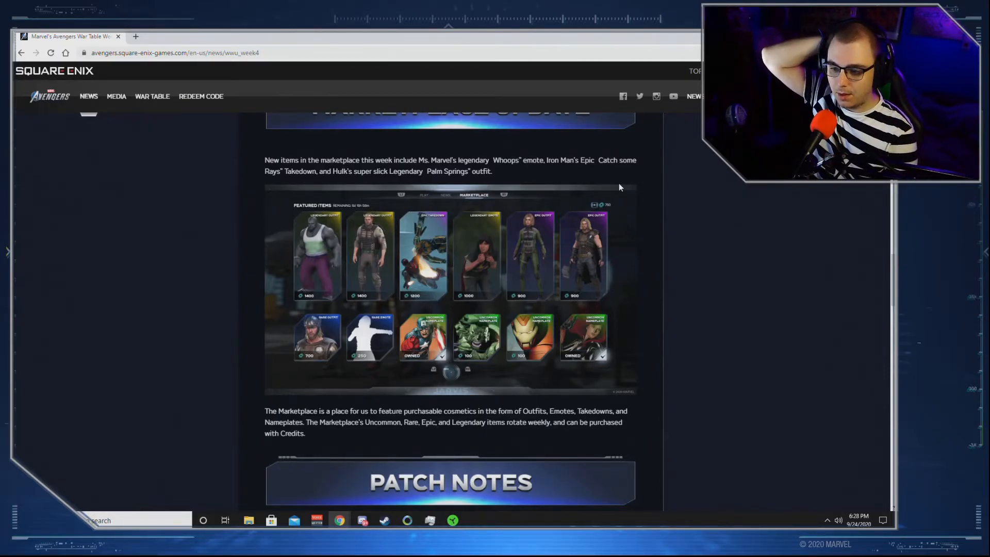
mouse_move(650, 173)
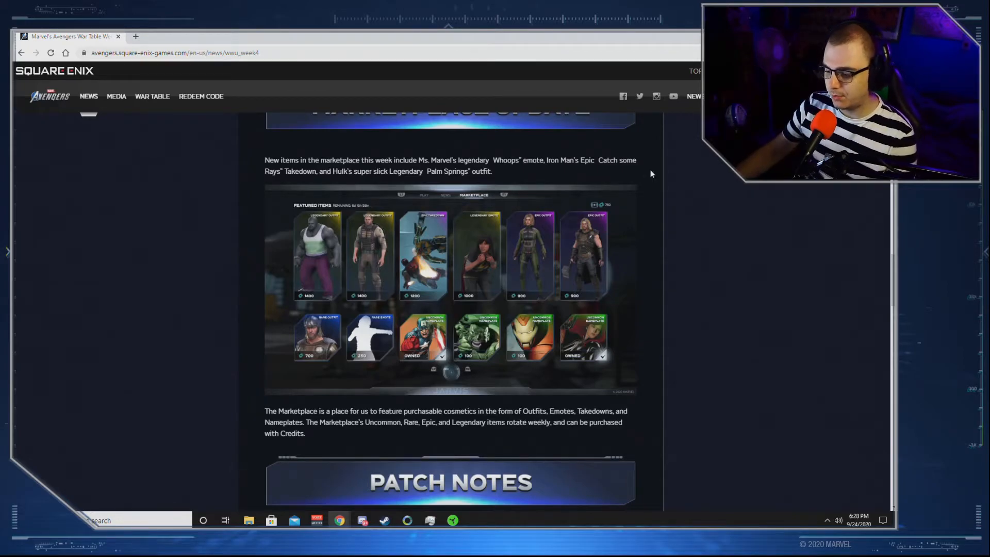
click(858, 521)
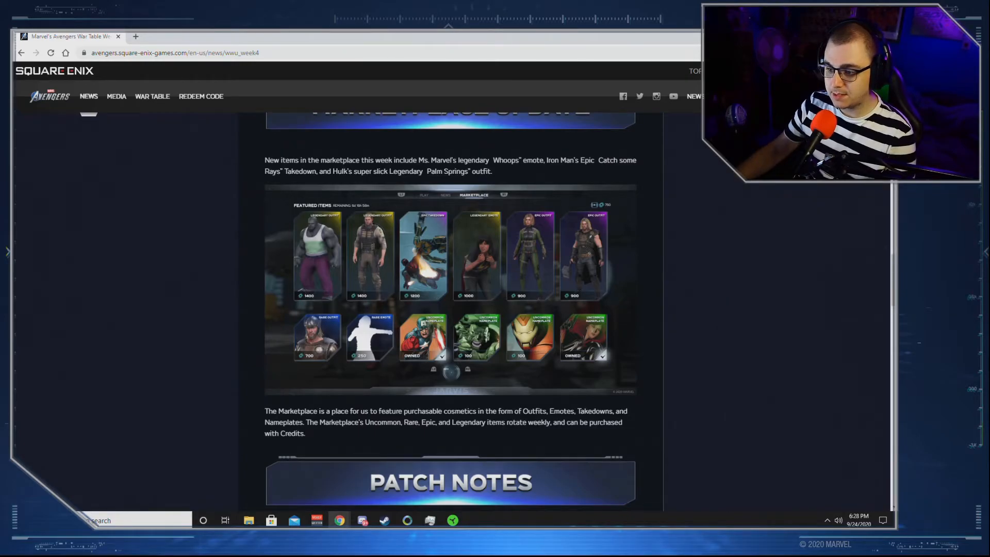
mouse_move(727, 263)
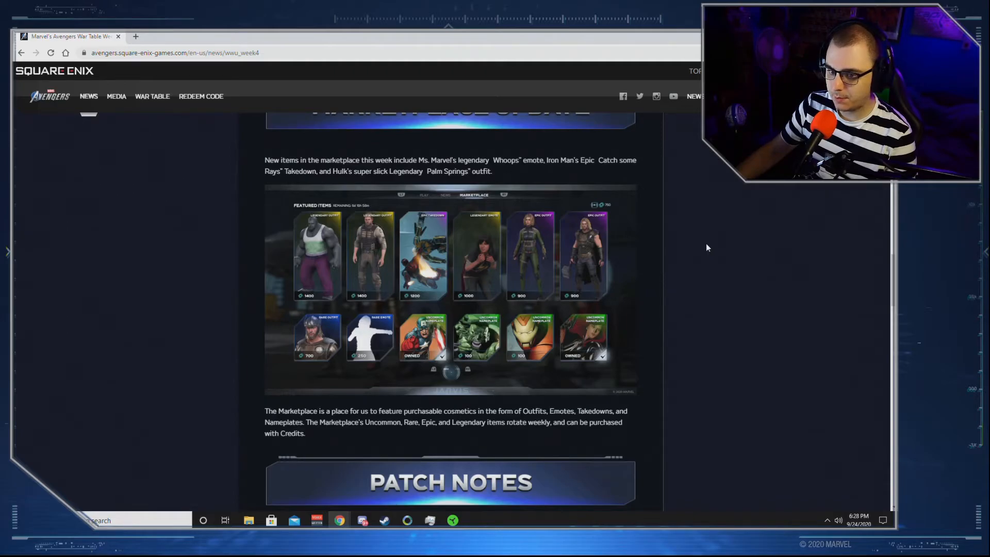
mouse_move(635, 322)
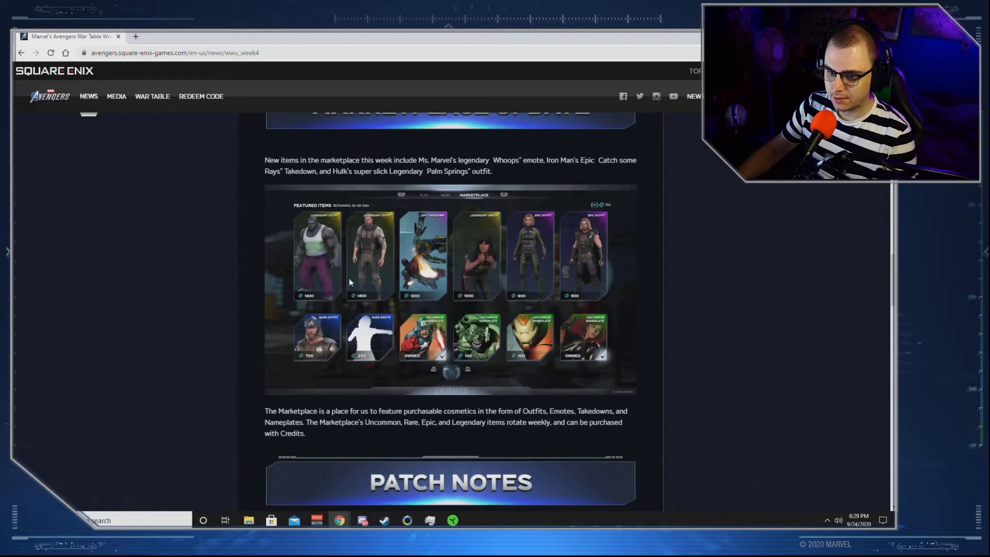
mouse_move(397, 307)
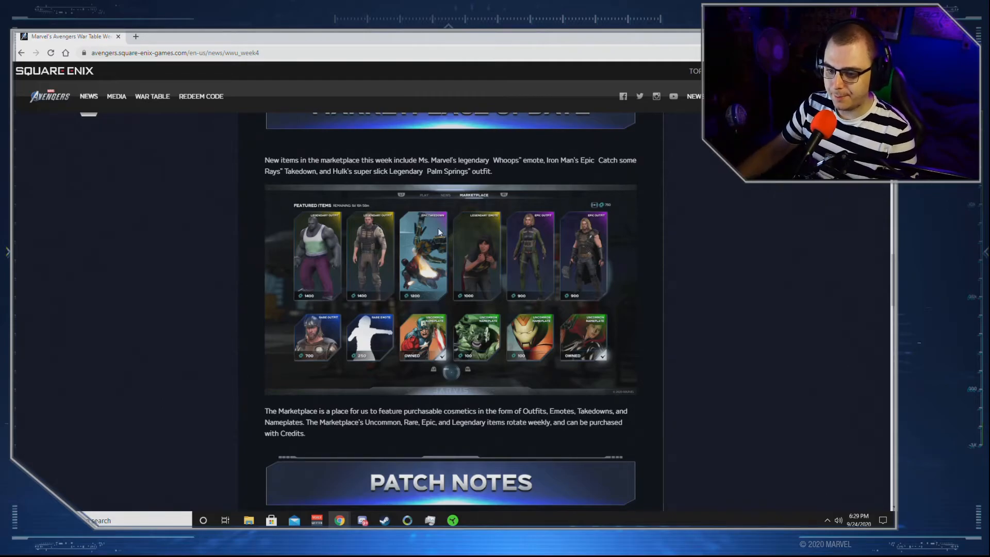
mouse_move(392, 210)
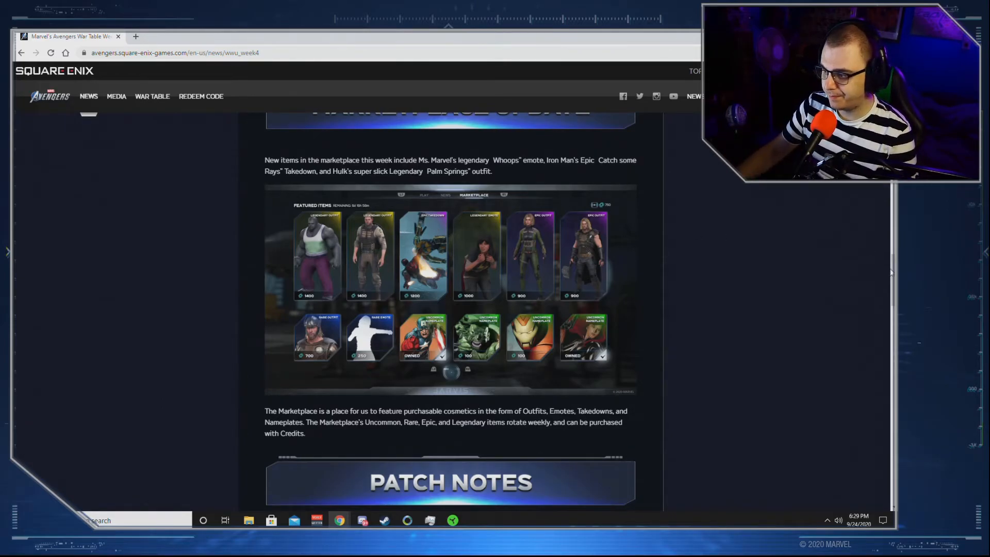
scroll(down, 3)
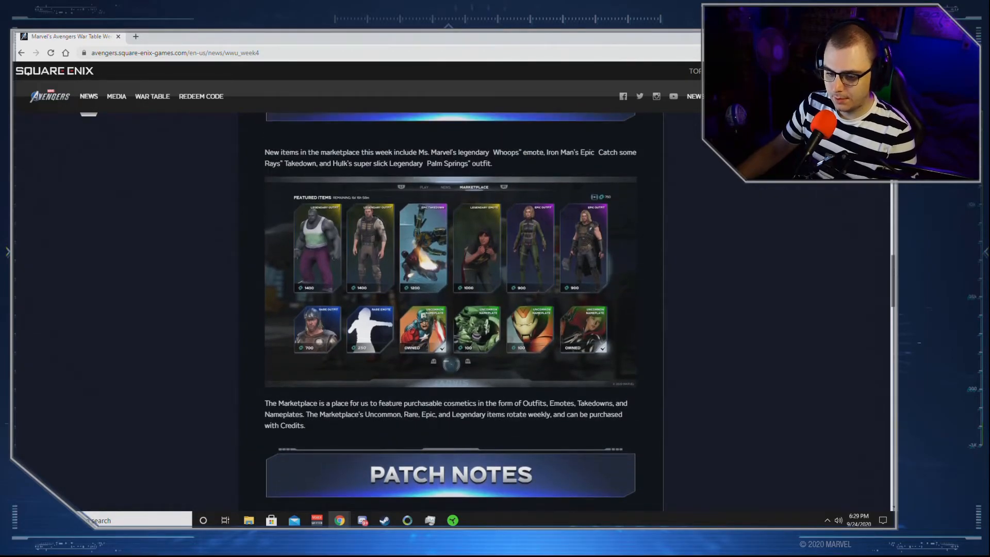
scroll(down, 3)
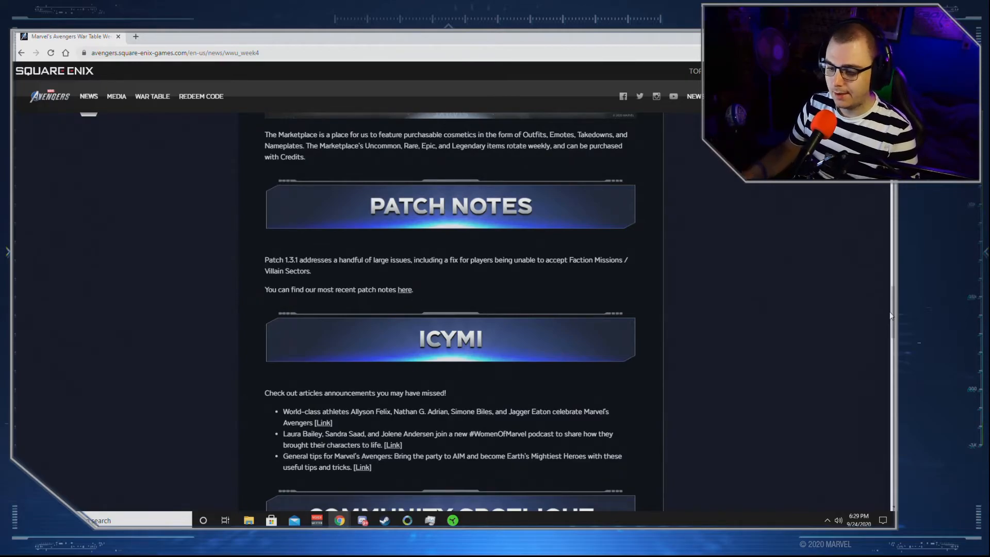
mouse_move(457, 287)
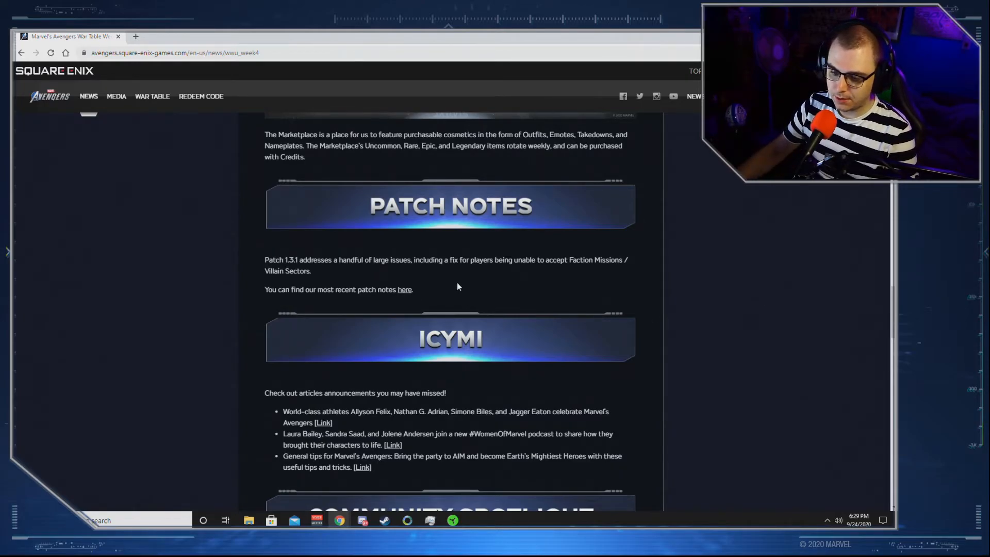
mouse_move(442, 292)
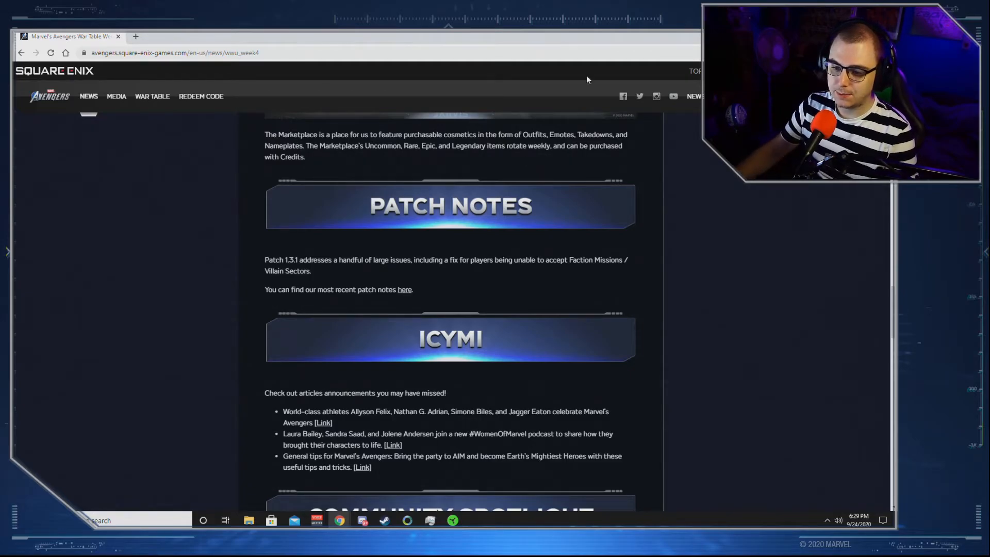
mouse_move(740, 279)
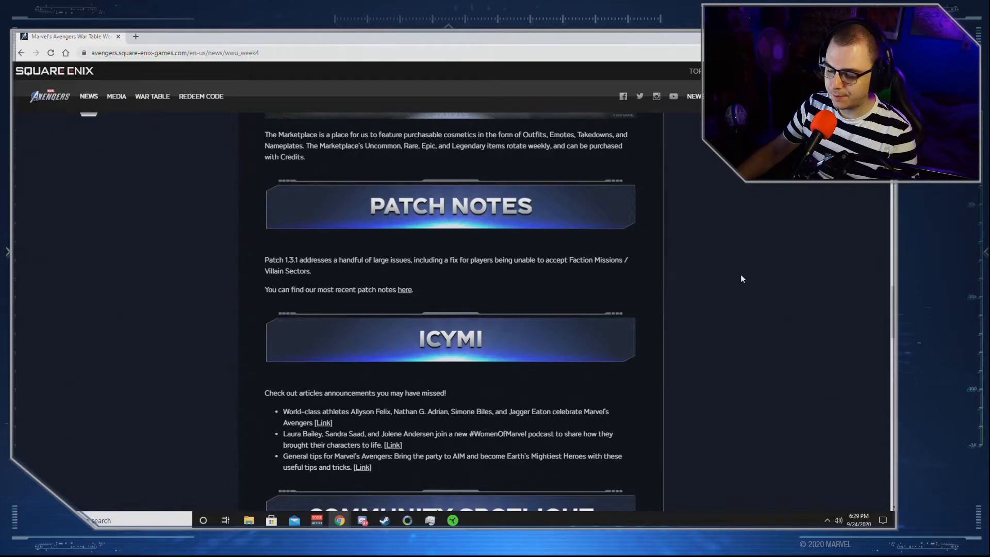
Step: Scroll below the ICYMI links to the Community Spotlight fan-photography introduction
scroll(down, 3)
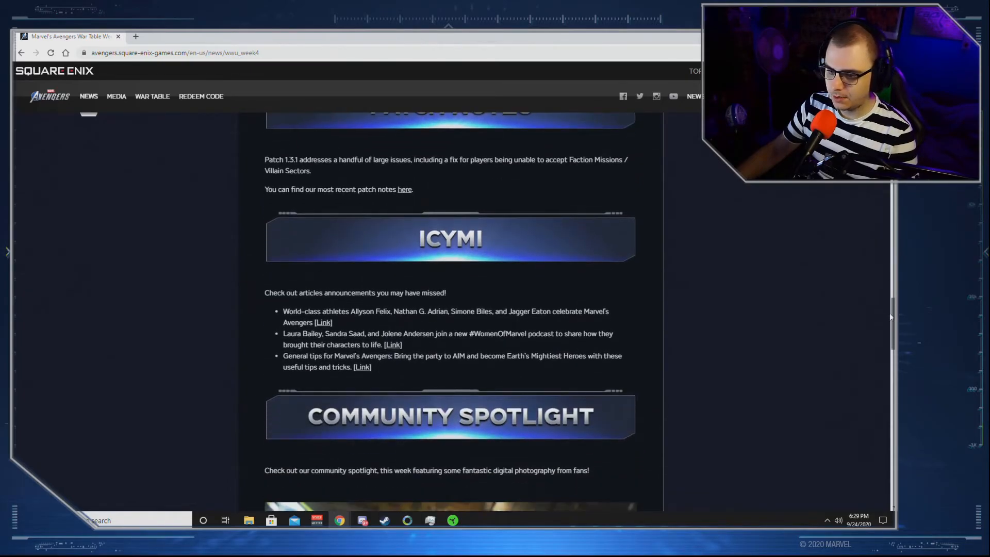
scroll(down, 3)
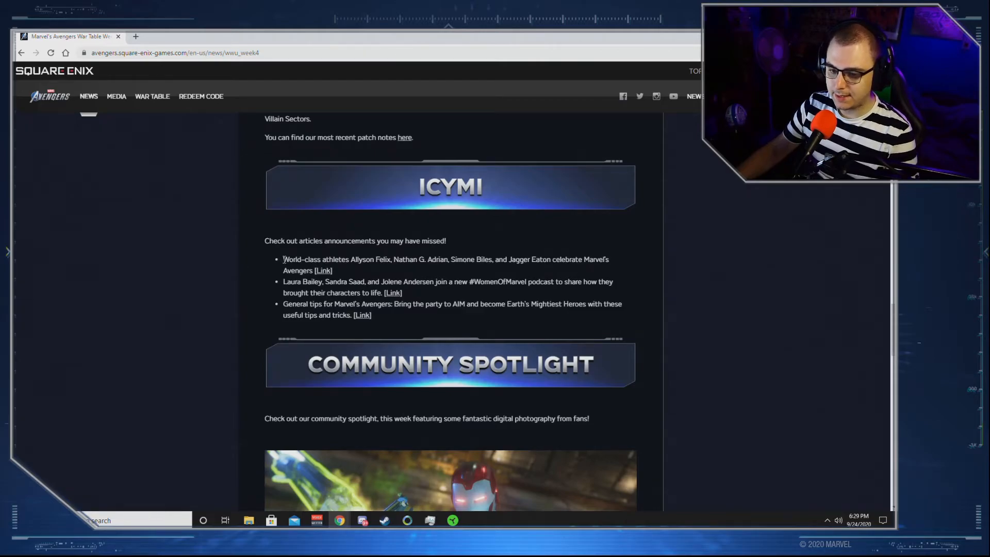
mouse_move(412, 263)
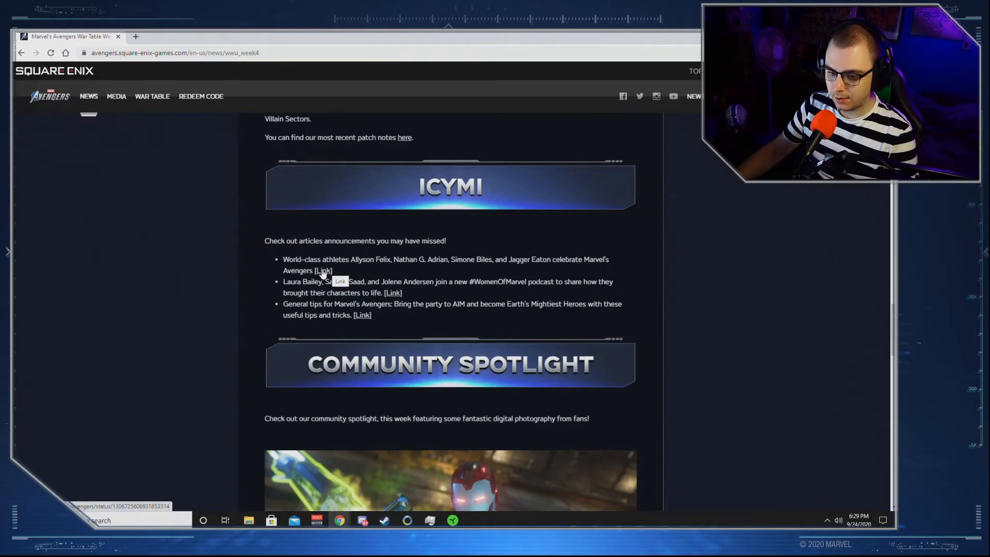
mouse_move(283, 283)
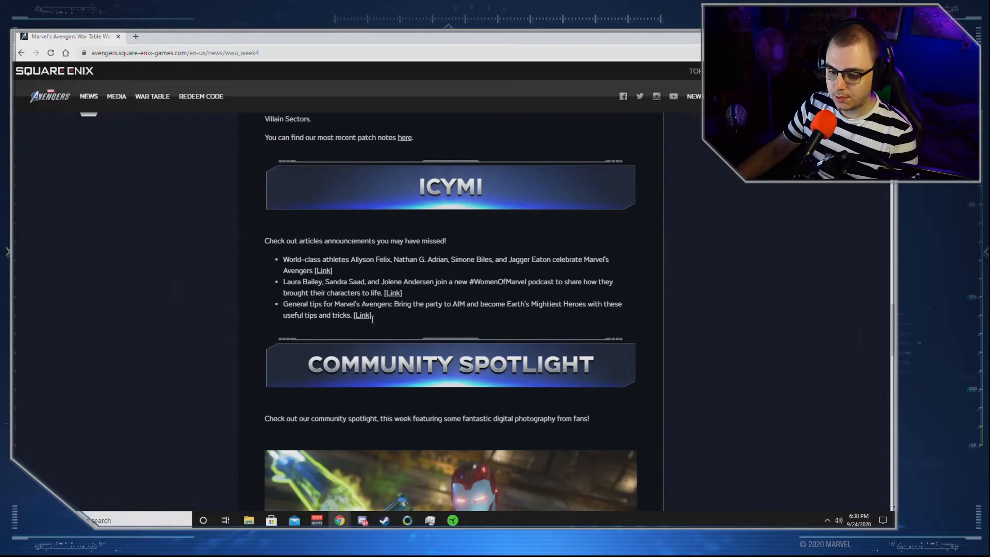
Step: Scroll through the Community Spotlight fan photography gallery
scroll(down, 3)
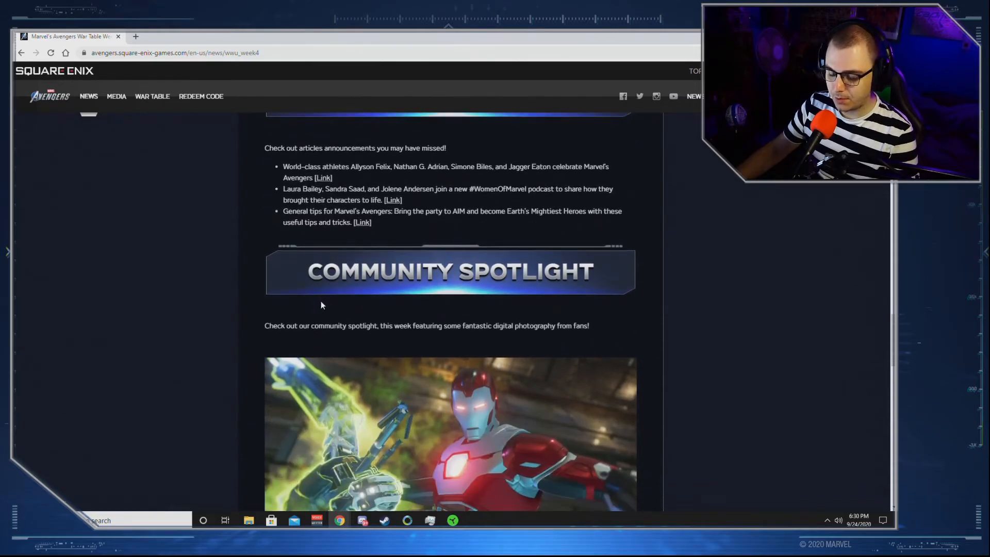
scroll(down, 3)
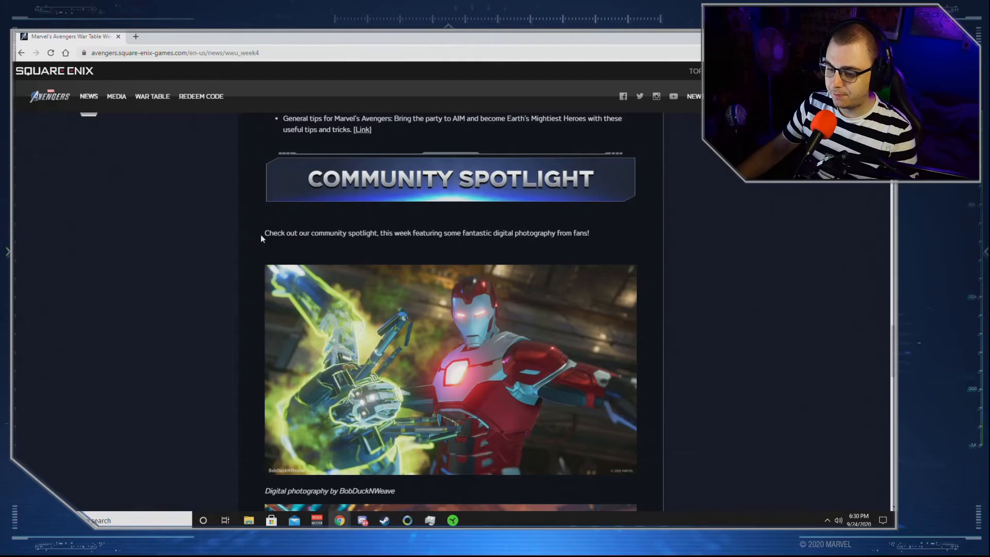
scroll(down, 3)
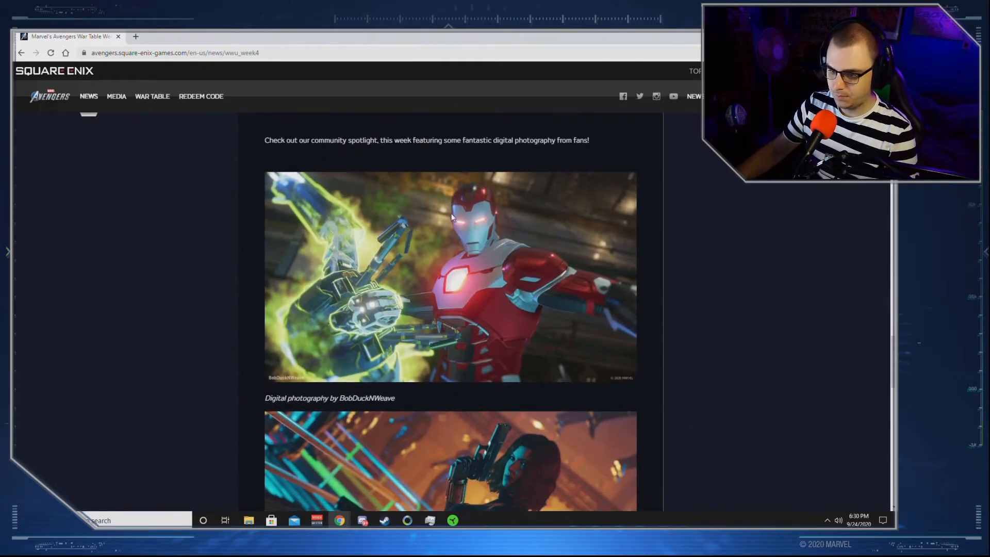
mouse_move(416, 264)
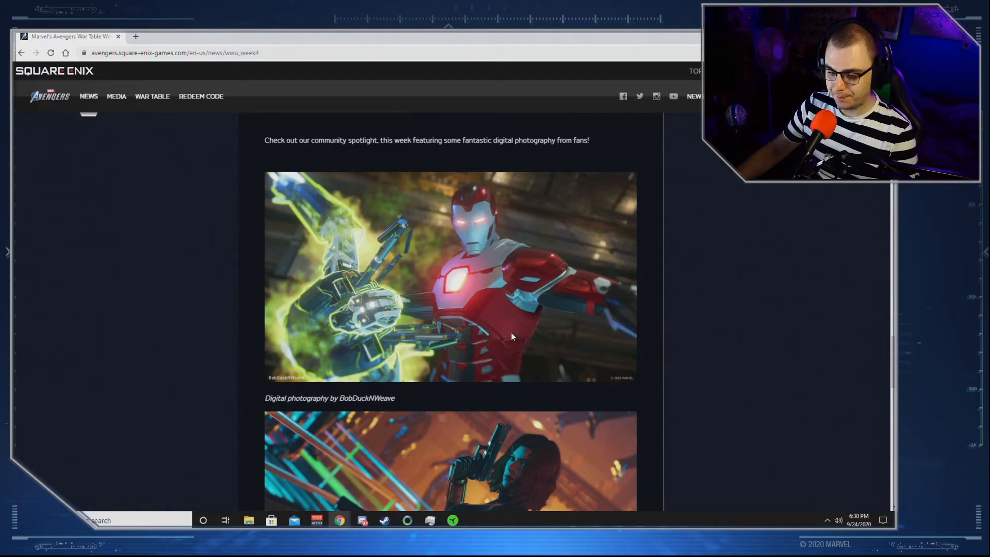
scroll(down, 3)
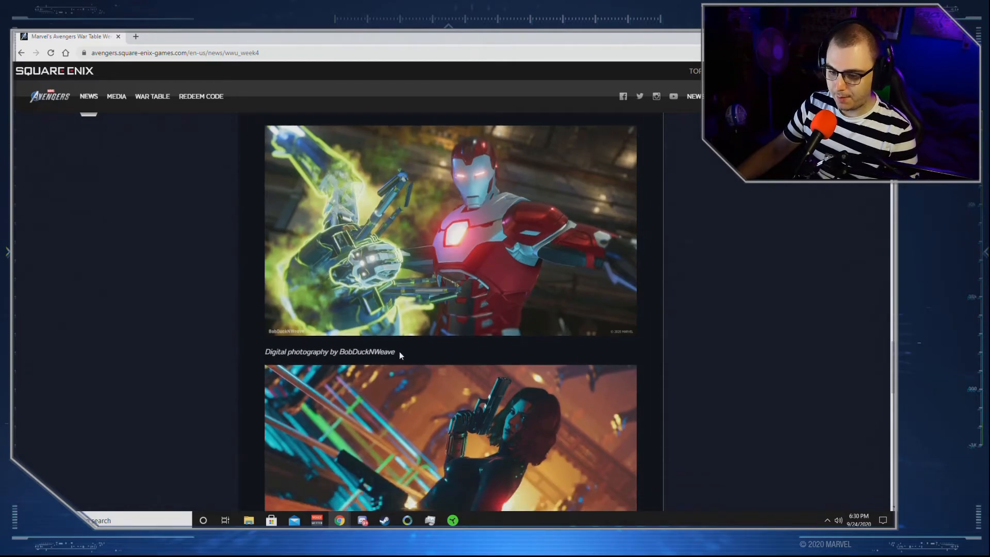
Step: Return to the HARM challenge modifier lists and the Pro Tips banner
scroll(down, 3)
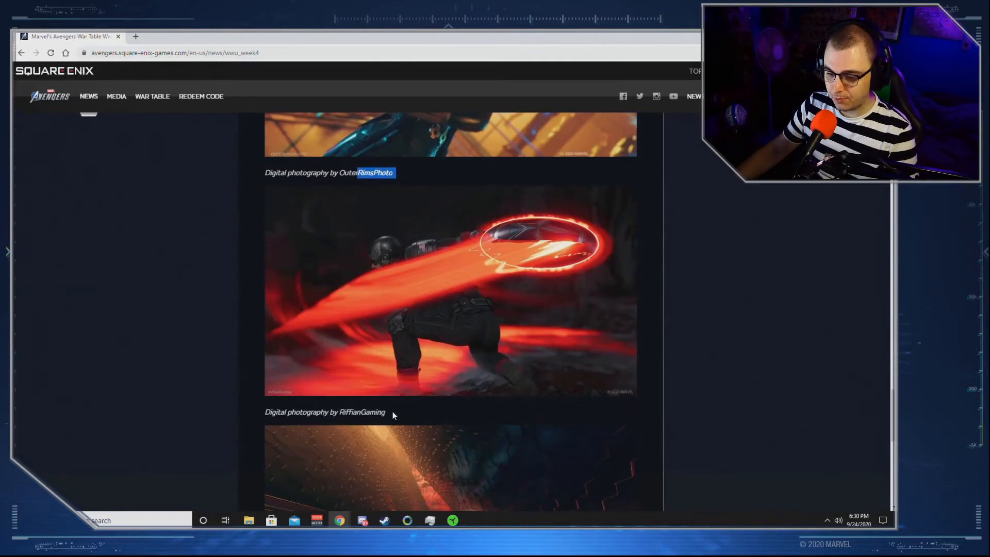
mouse_move(483, 341)
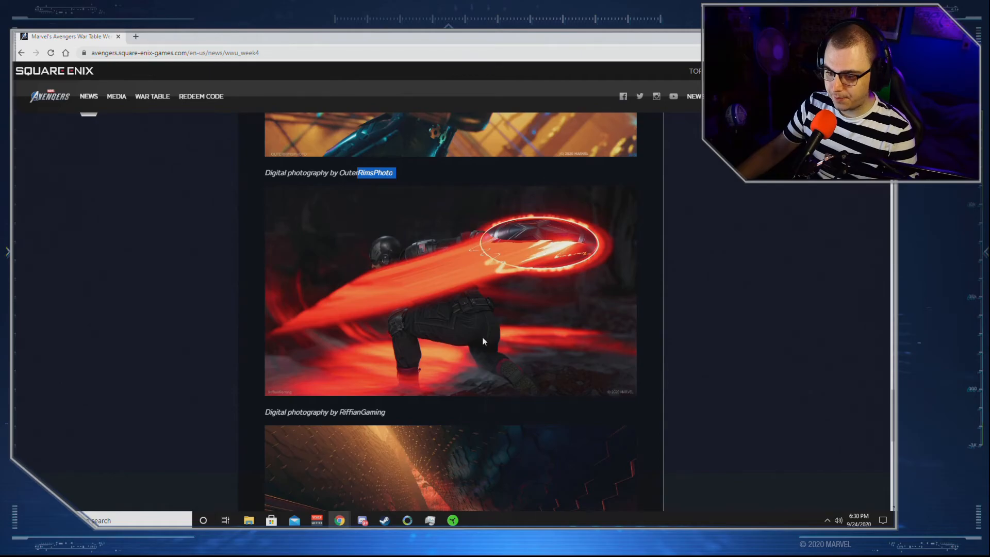
mouse_move(446, 350)
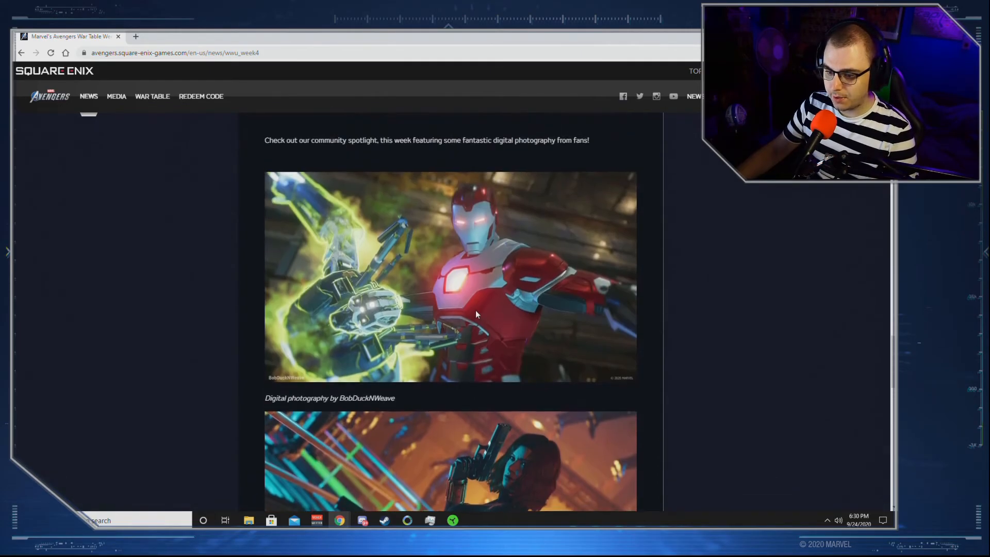
scroll(down, 3)
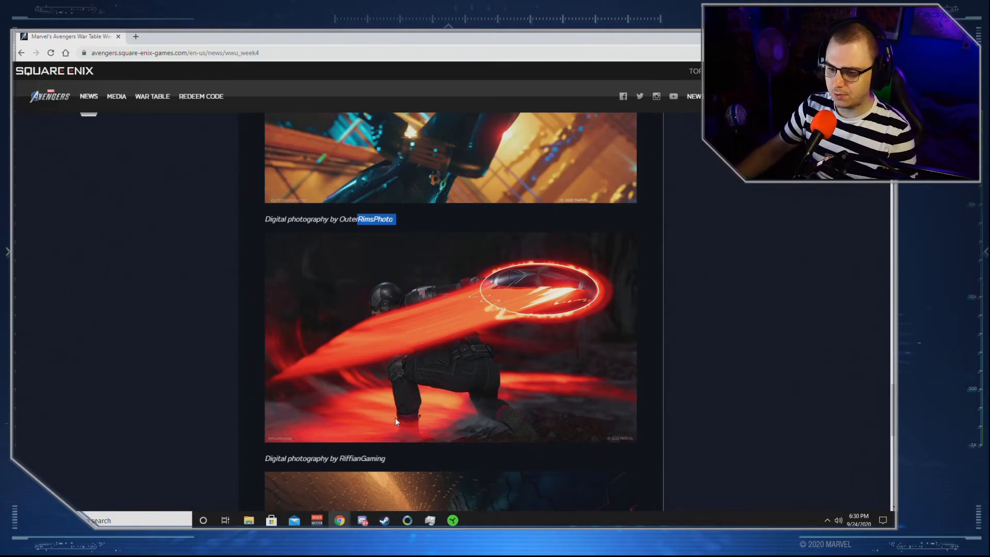
mouse_move(530, 333)
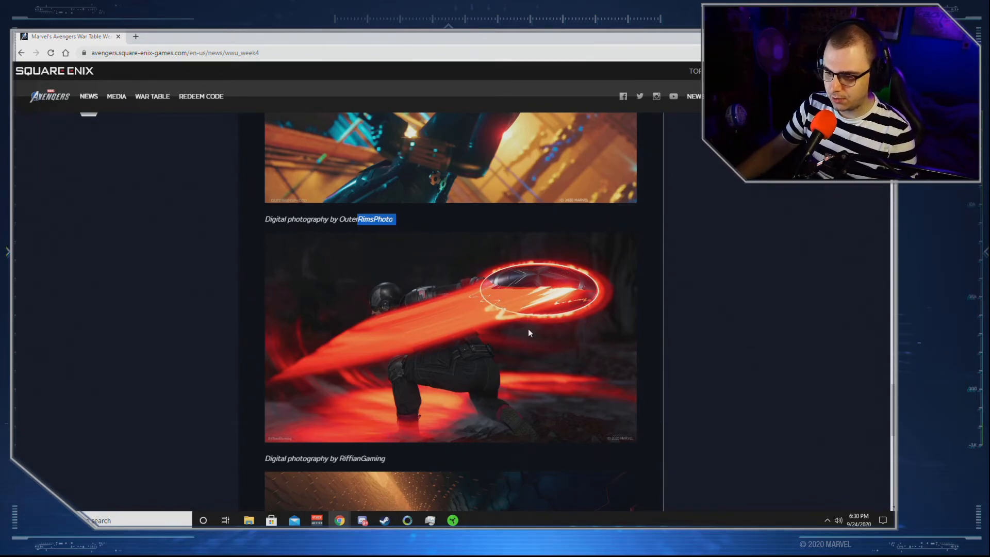
mouse_move(502, 417)
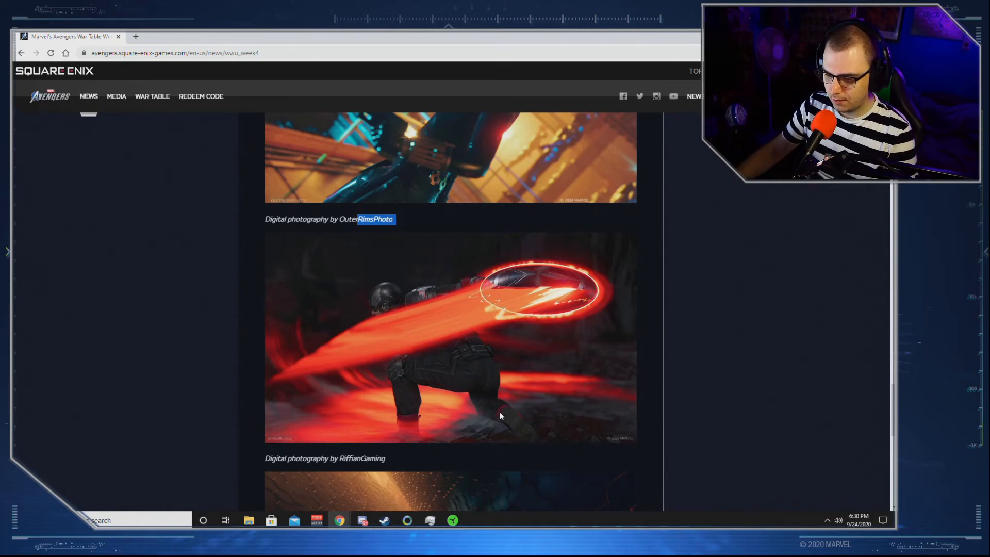
mouse_move(430, 426)
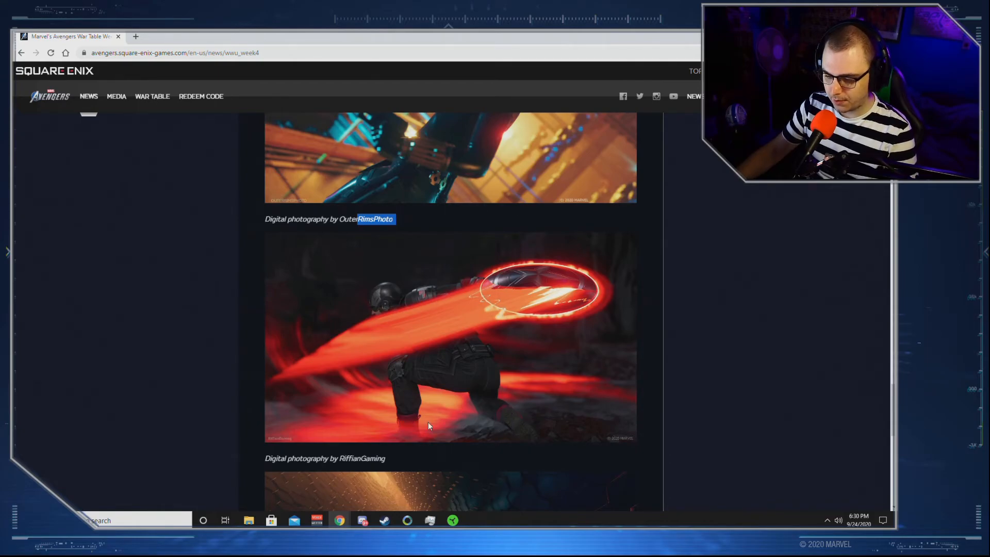
mouse_move(411, 313)
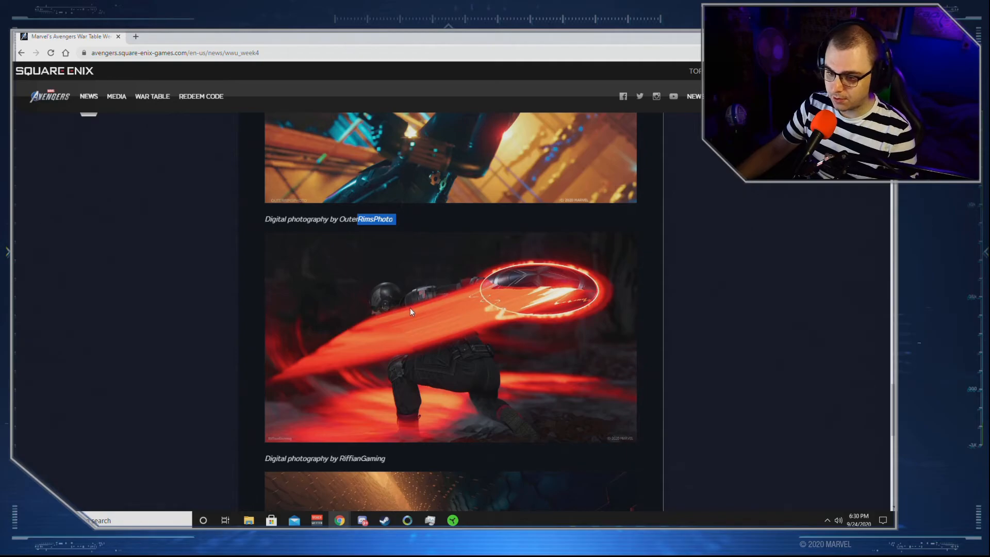
mouse_move(499, 424)
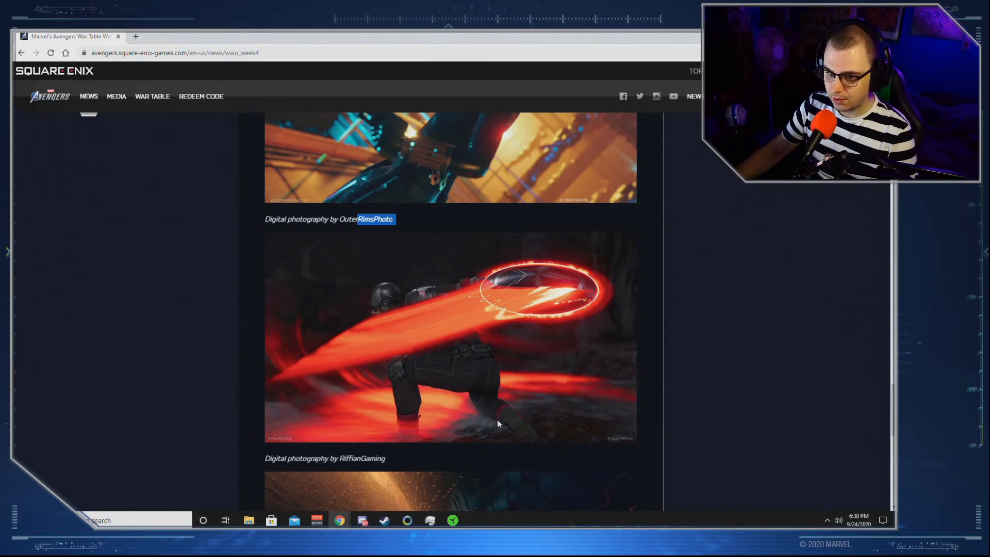
scroll(down, 3)
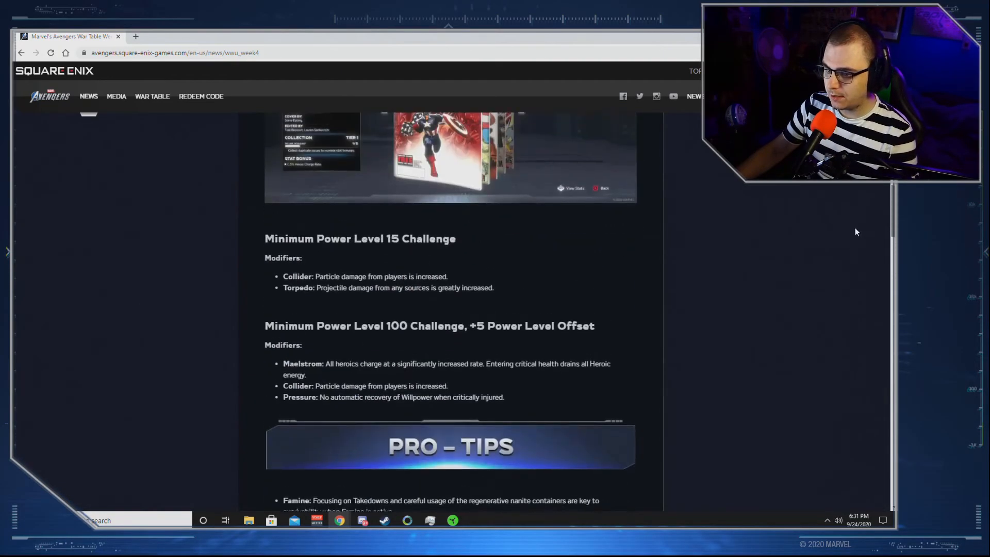
Step: Return to the blog's title banner, then scroll back down to the Marketplace Update featured items
scroll(up, 3)
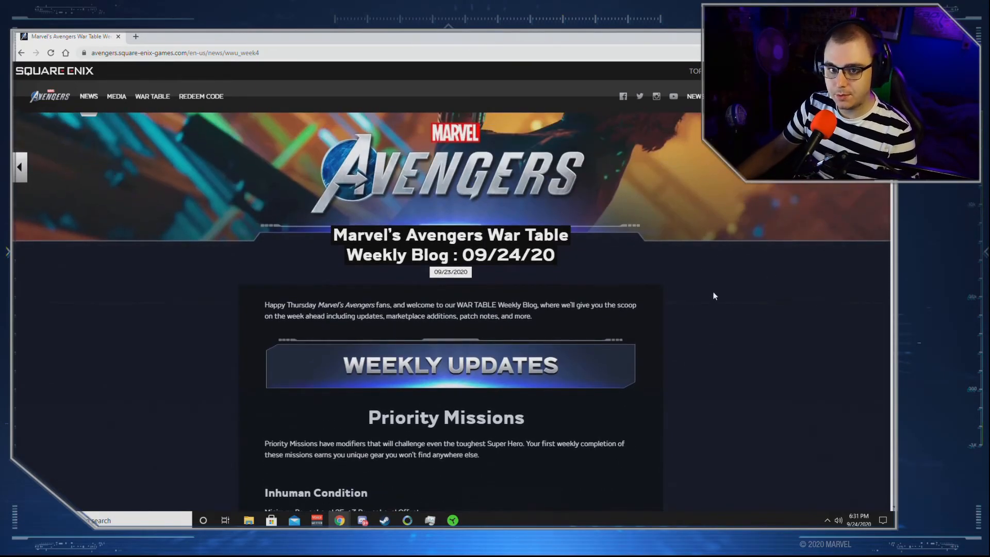
scroll(down, 3)
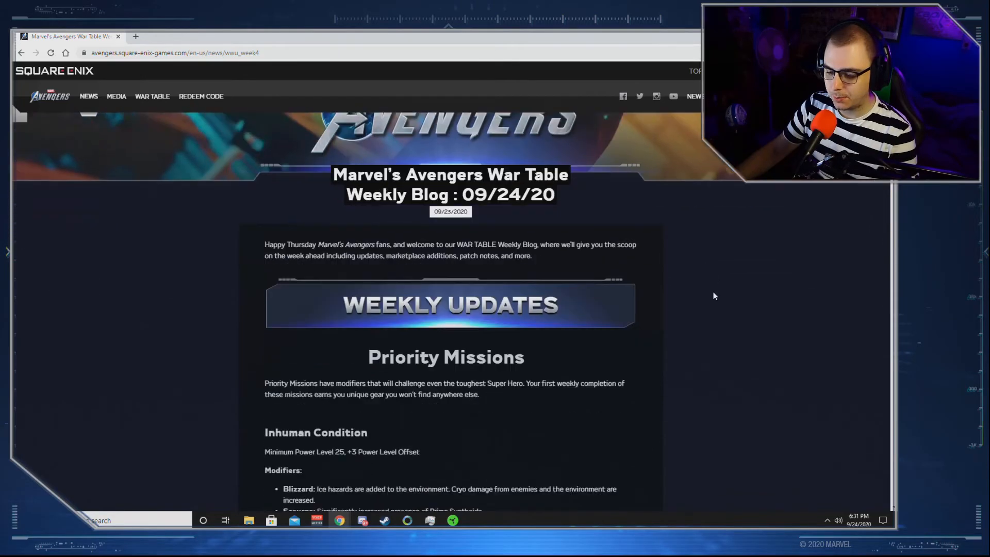
scroll(down, 3)
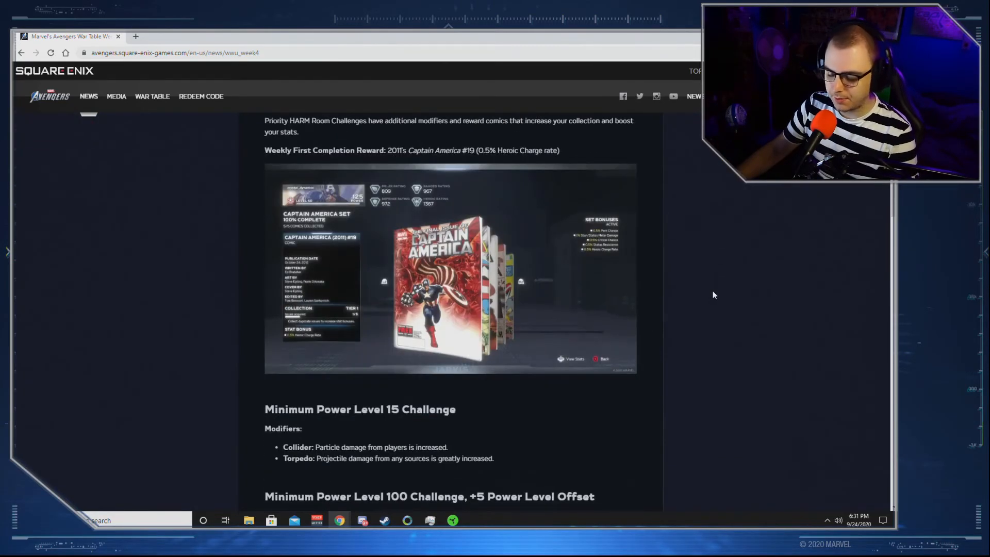
scroll(down, 3)
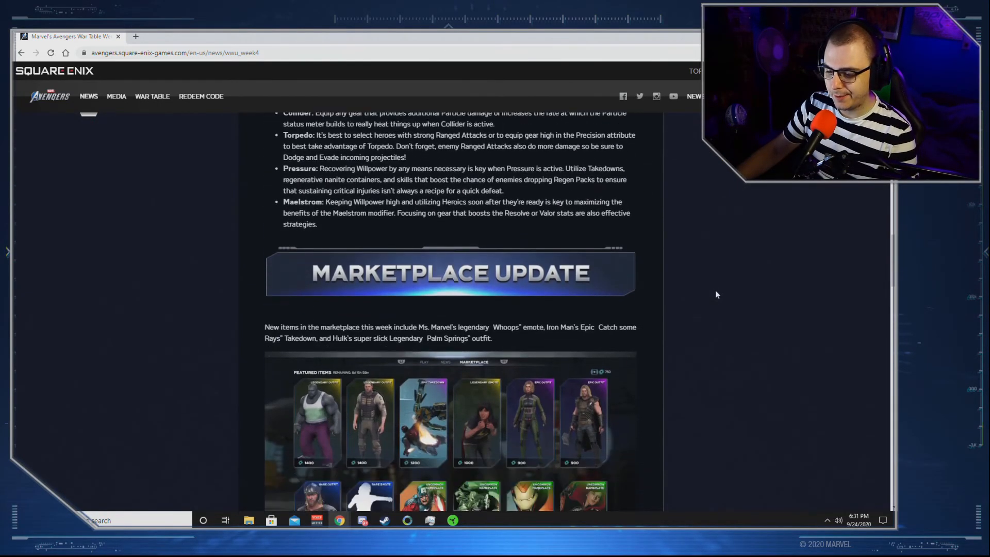
scroll(down, 3)
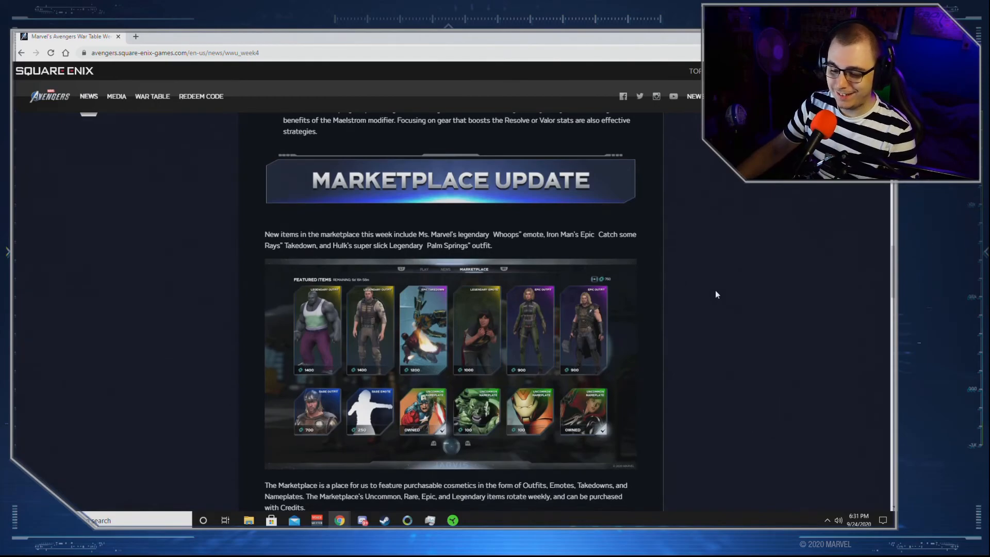